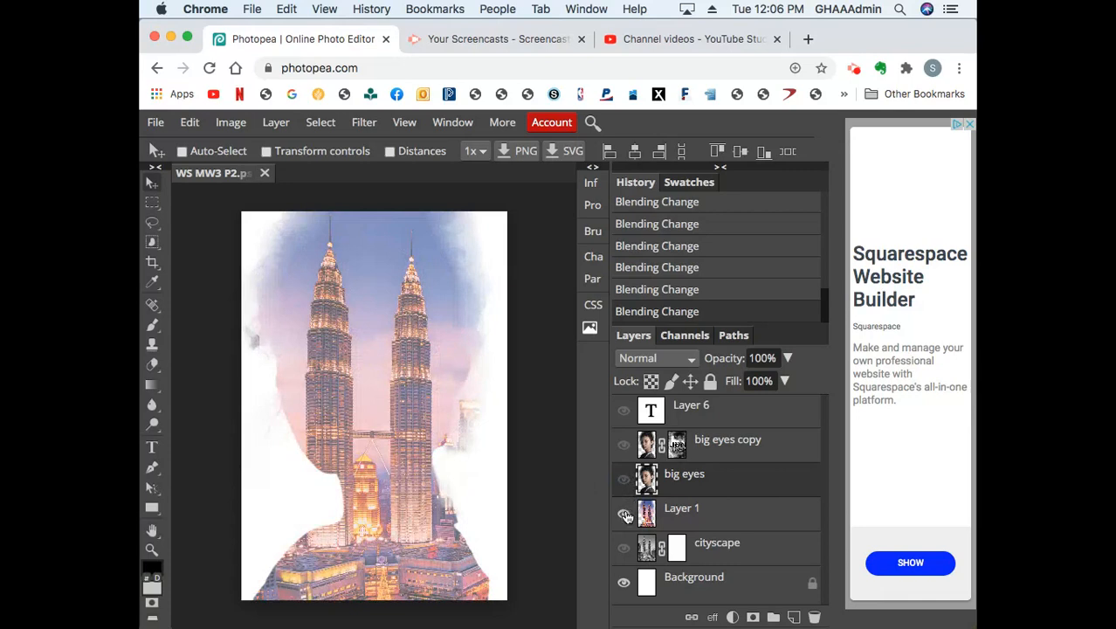
Step: Make the big eyes portrait layer visible so it covers the cityscape silhouette
{"action": "left_click", "coordinate": [624, 514]}
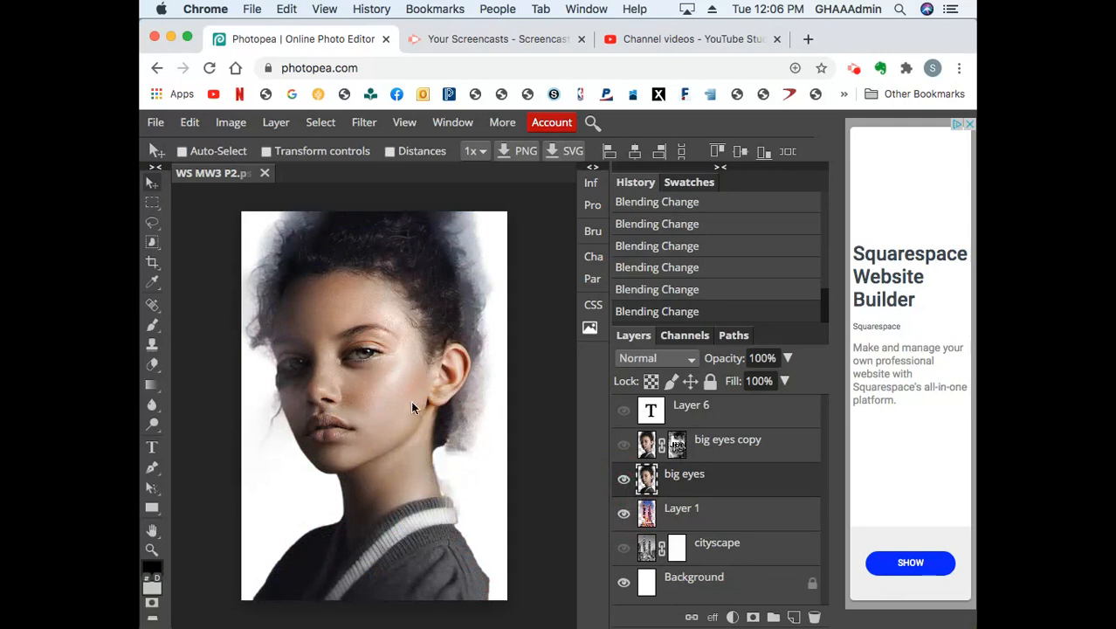
{"action": "mouse_move", "coordinate": [398, 428]}
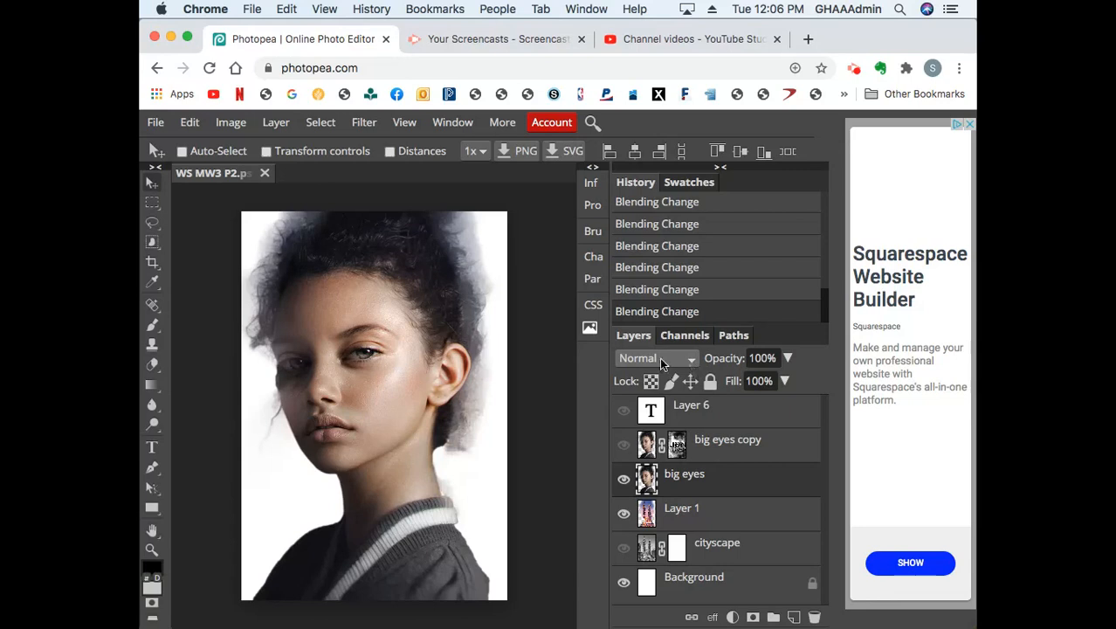
{"action": "mouse_move", "coordinate": [696, 366]}
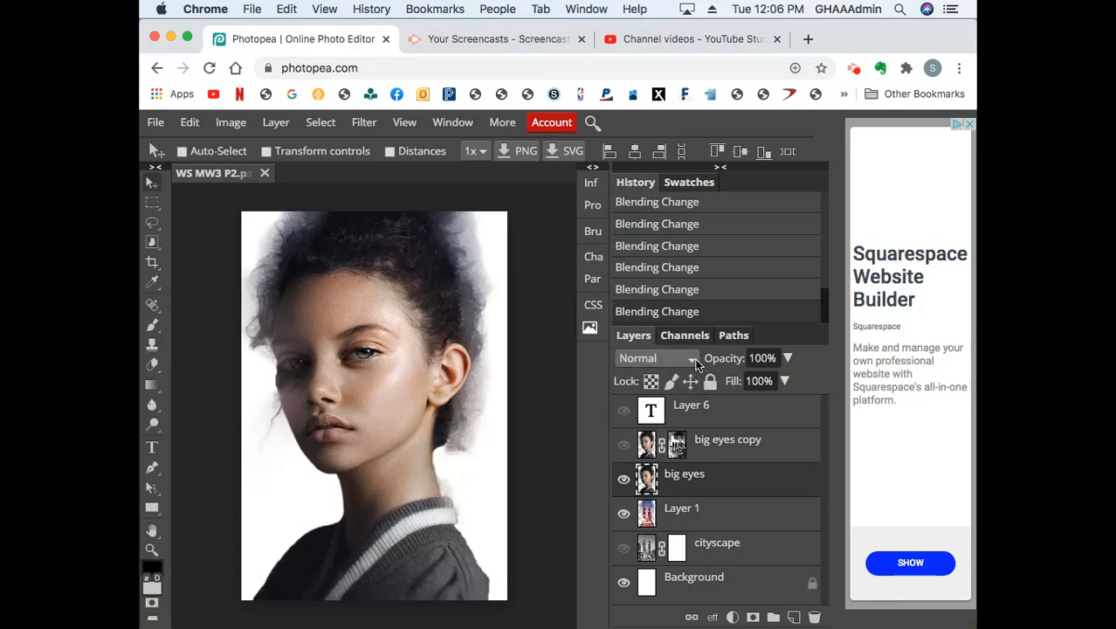
Step: Browse the portrait layer's blend mode list while keeping it on Normal
{"action": "left_click", "coordinate": [657, 356]}
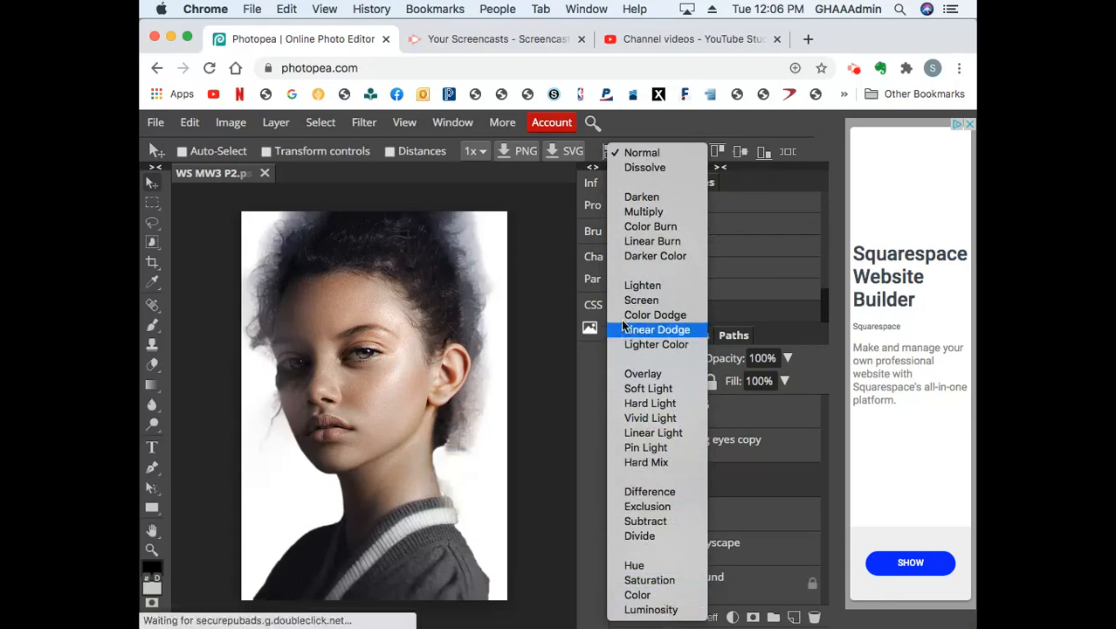
{"action": "mouse_move", "coordinate": [643, 152]}
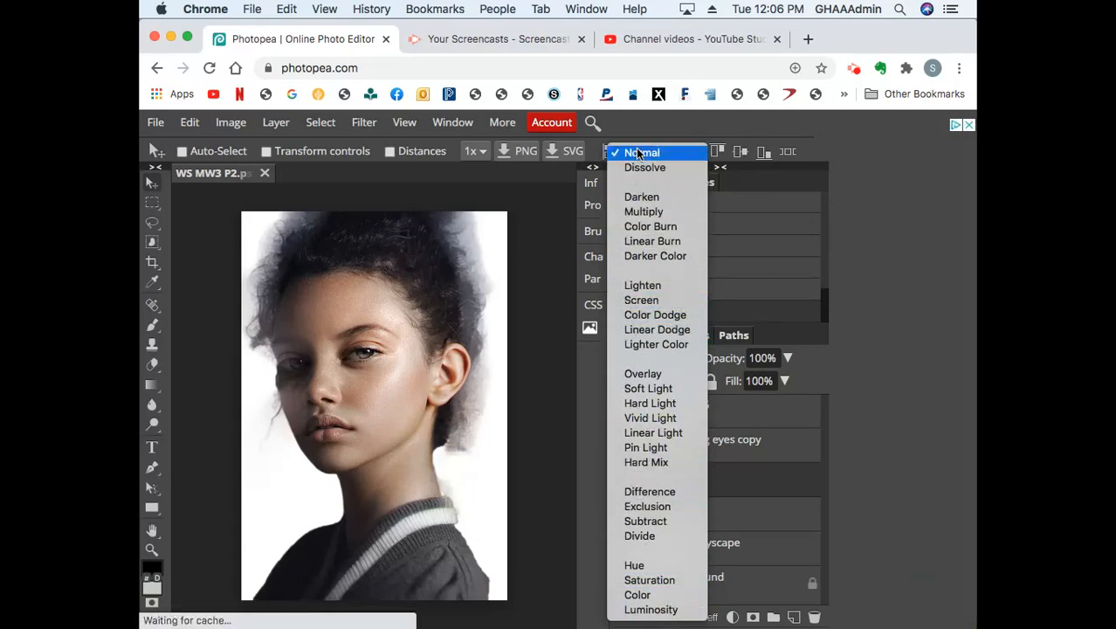
{"action": "left_click", "coordinate": [643, 152]}
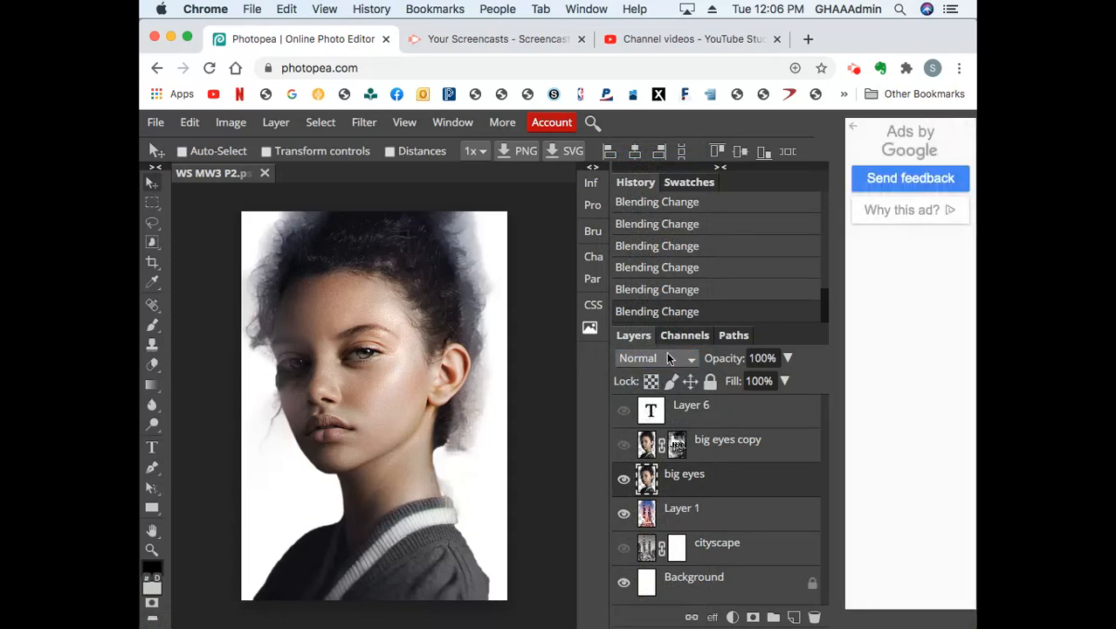
{"action": "left_click", "coordinate": [656, 357]}
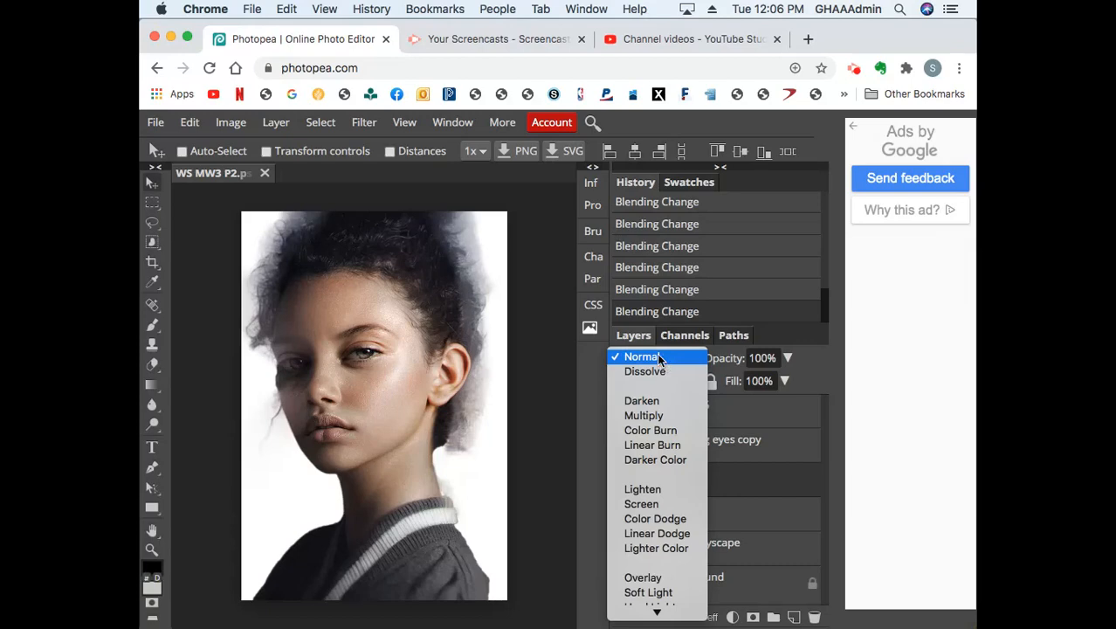
{"action": "mouse_move", "coordinate": [645, 370]}
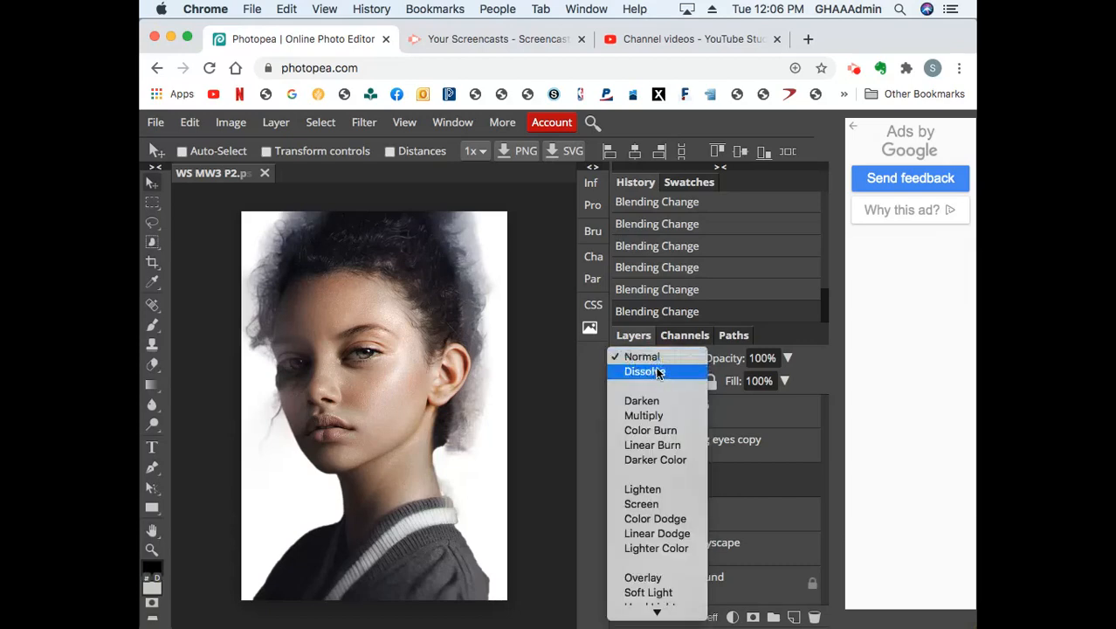
Step: Blend the portrait with Dissolve, lower its opacity to preview, then restore 100%
{"action": "left_click", "coordinate": [644, 370]}
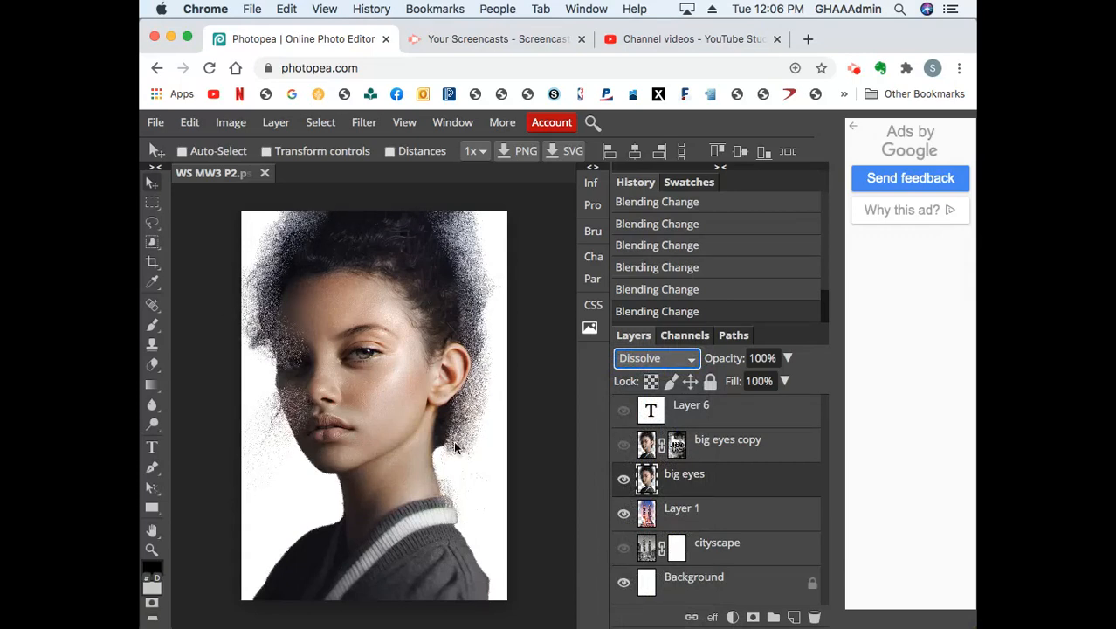
{"action": "left_click", "coordinate": [787, 359]}
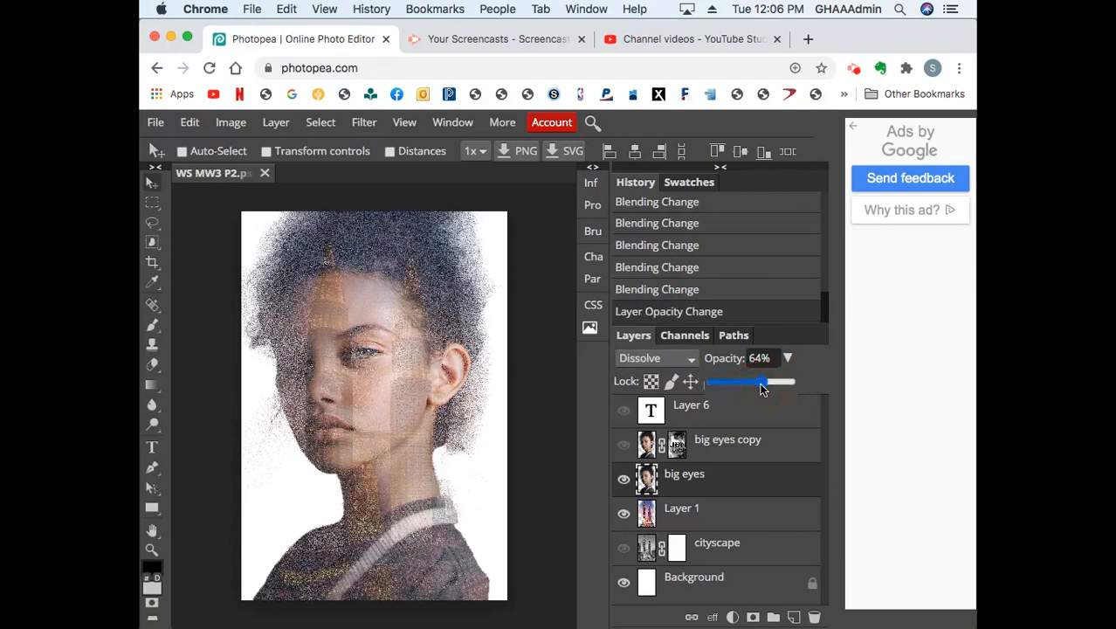
{"action": "left_click_drag", "start_coordinate": [760, 383], "coordinate": [755, 383]}
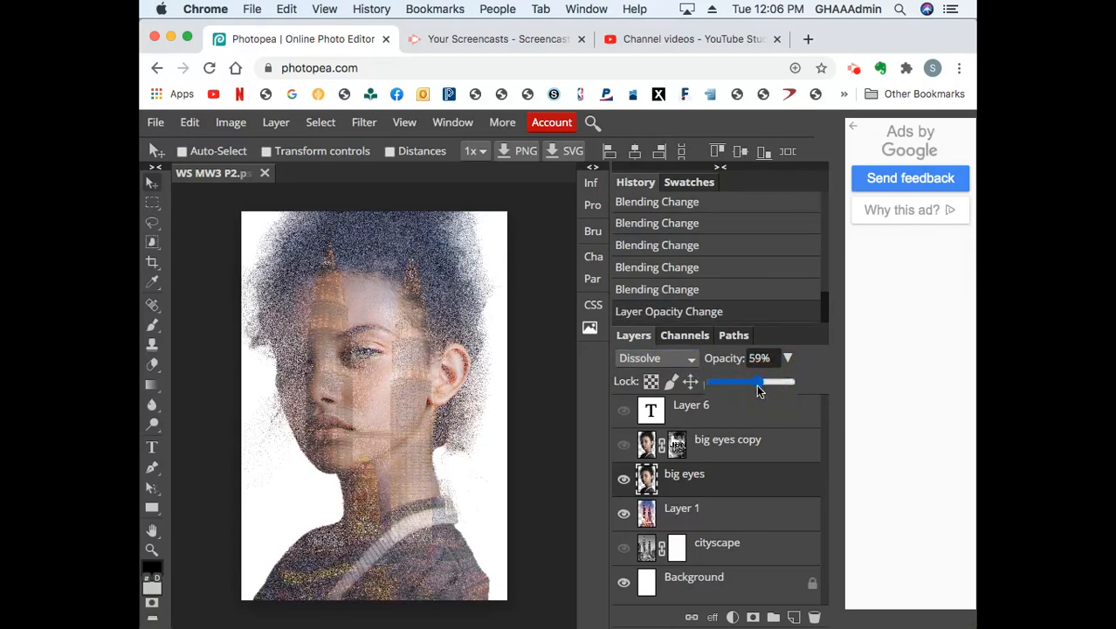
{"action": "left_click_drag", "start_coordinate": [760, 381], "coordinate": [756, 381]}
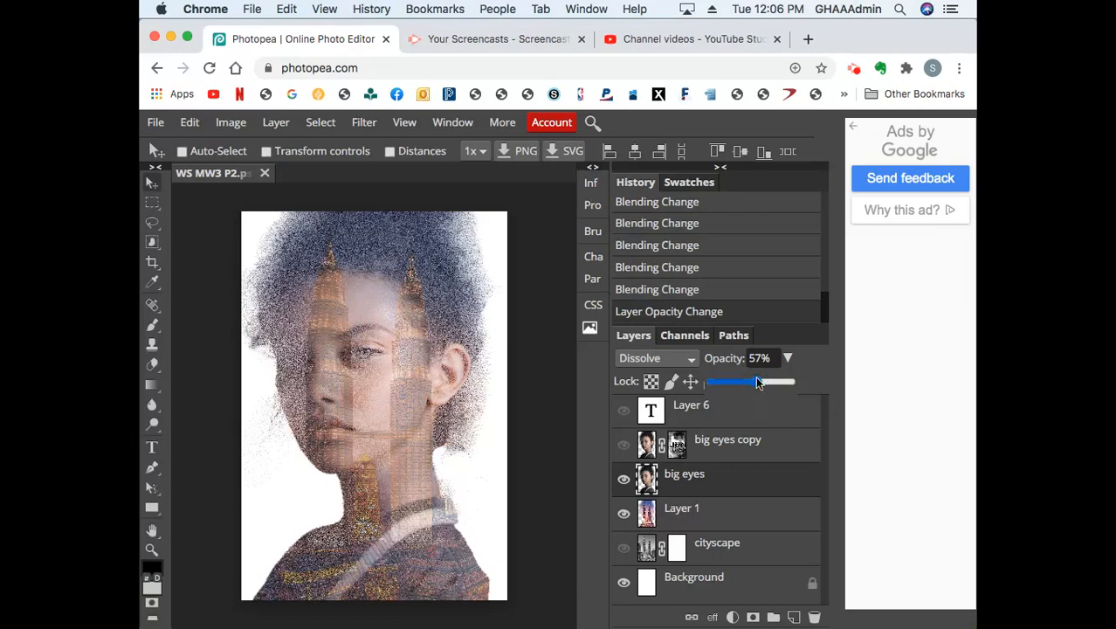
{"action": "left_click_drag", "start_coordinate": [737, 381], "coordinate": [786, 381]}
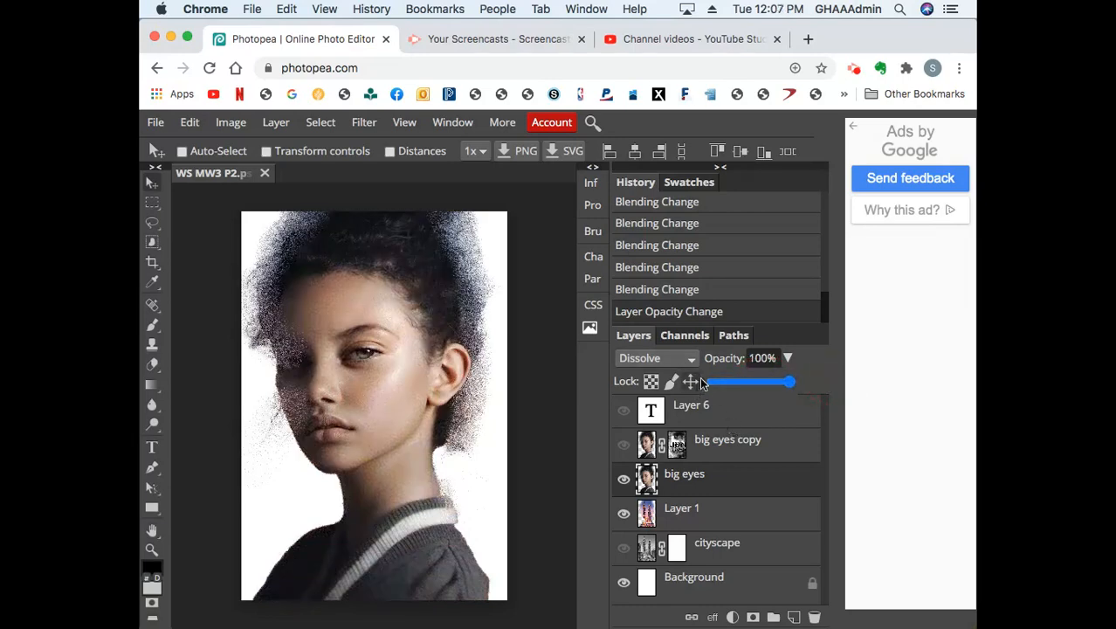
Step: Blend the portrait with Darken and toggle its visibility to compare with the cityscape
{"action": "left_click", "coordinate": [655, 358]}
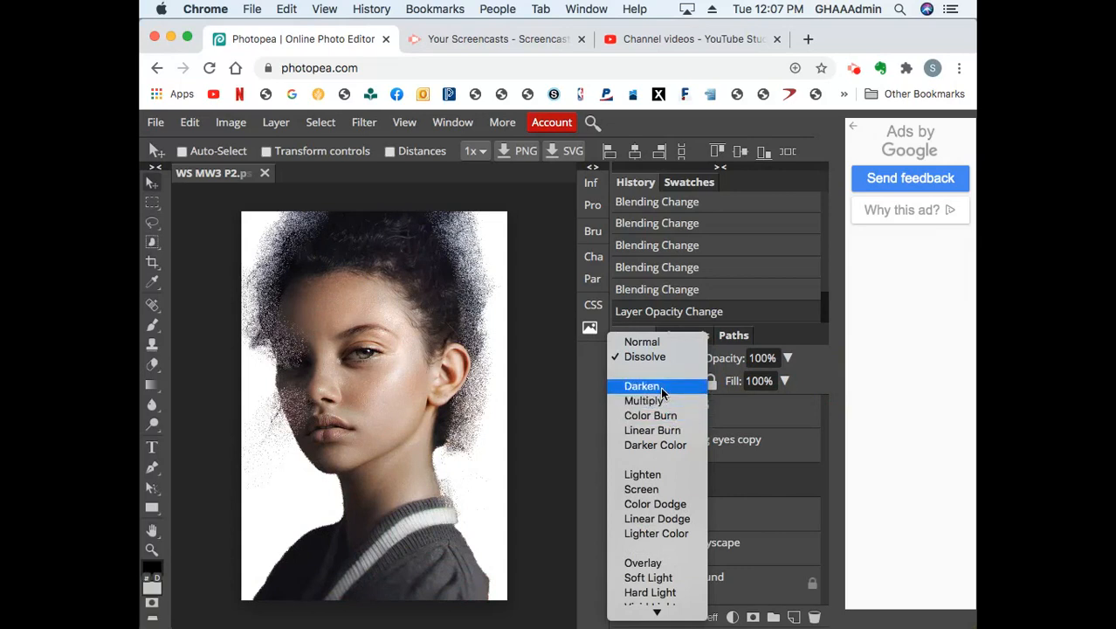
{"action": "mouse_move", "coordinate": [645, 392]}
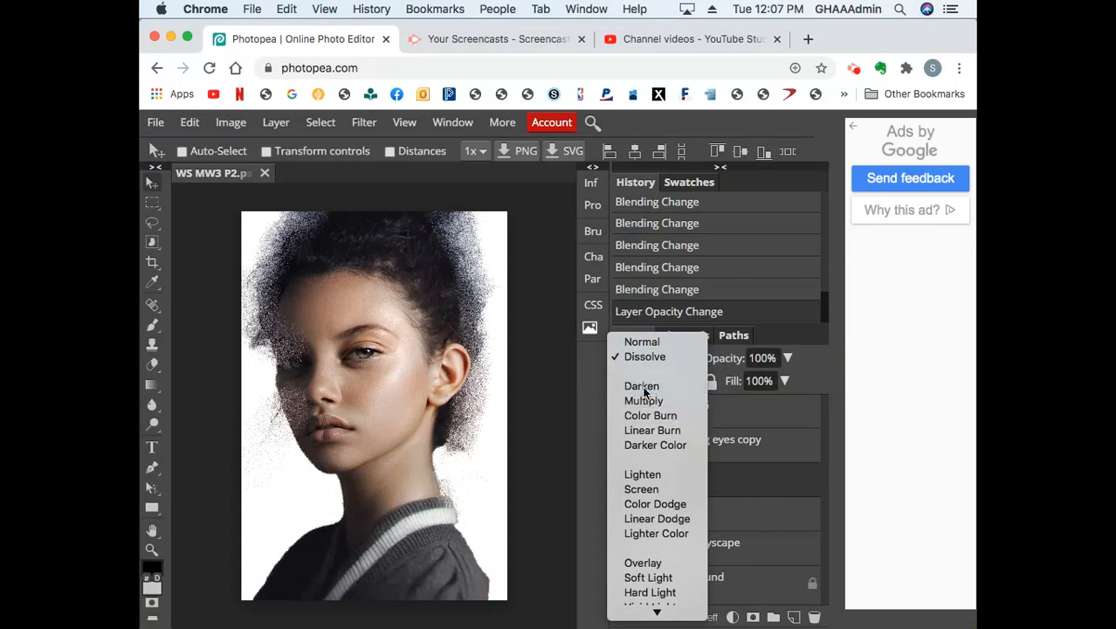
{"action": "left_click", "coordinate": [641, 386]}
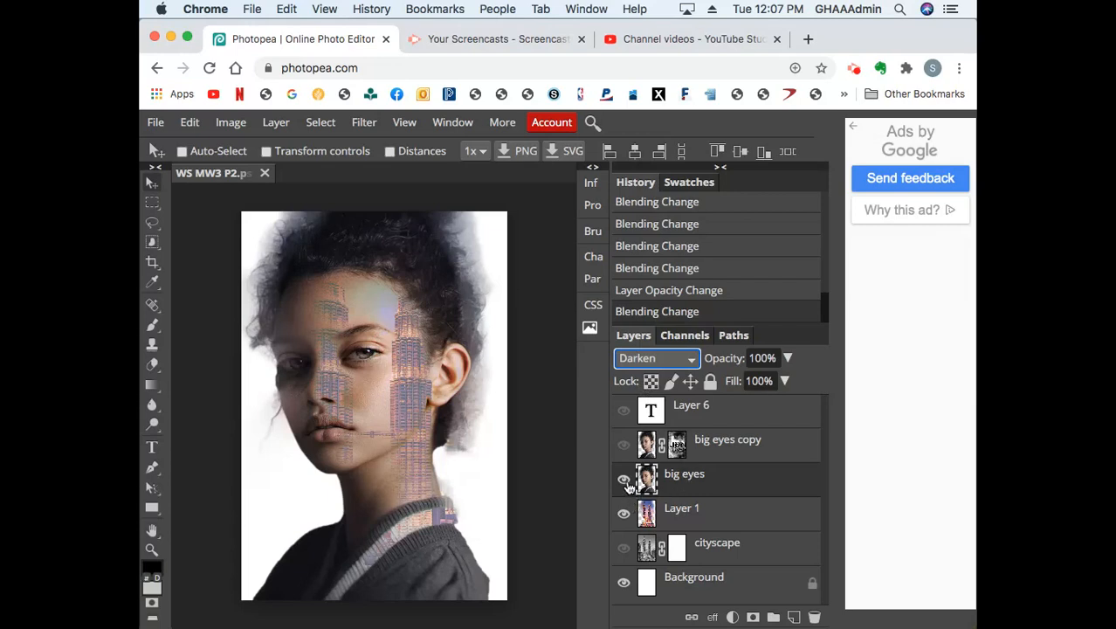
{"action": "left_click", "coordinate": [624, 479]}
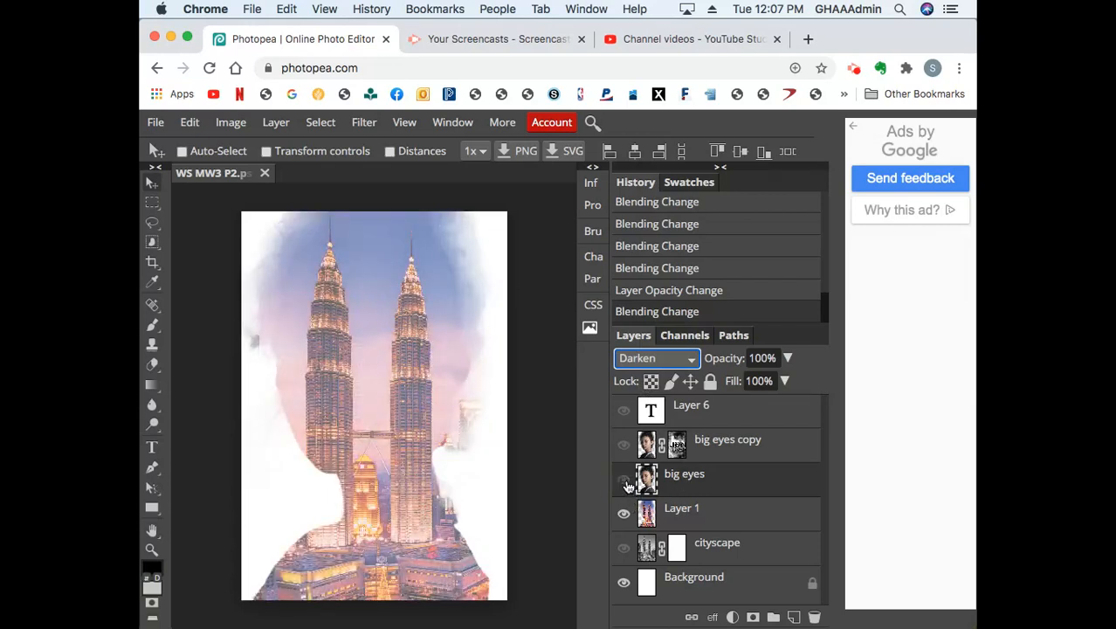
{"action": "left_click", "coordinate": [623, 479]}
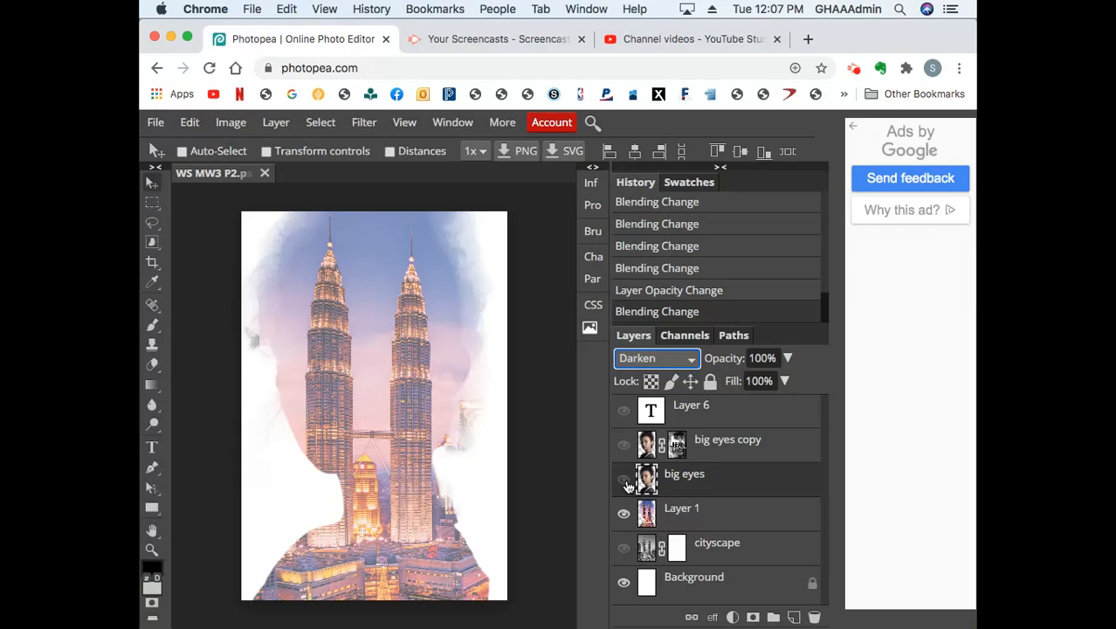
{"action": "left_click", "coordinate": [624, 482]}
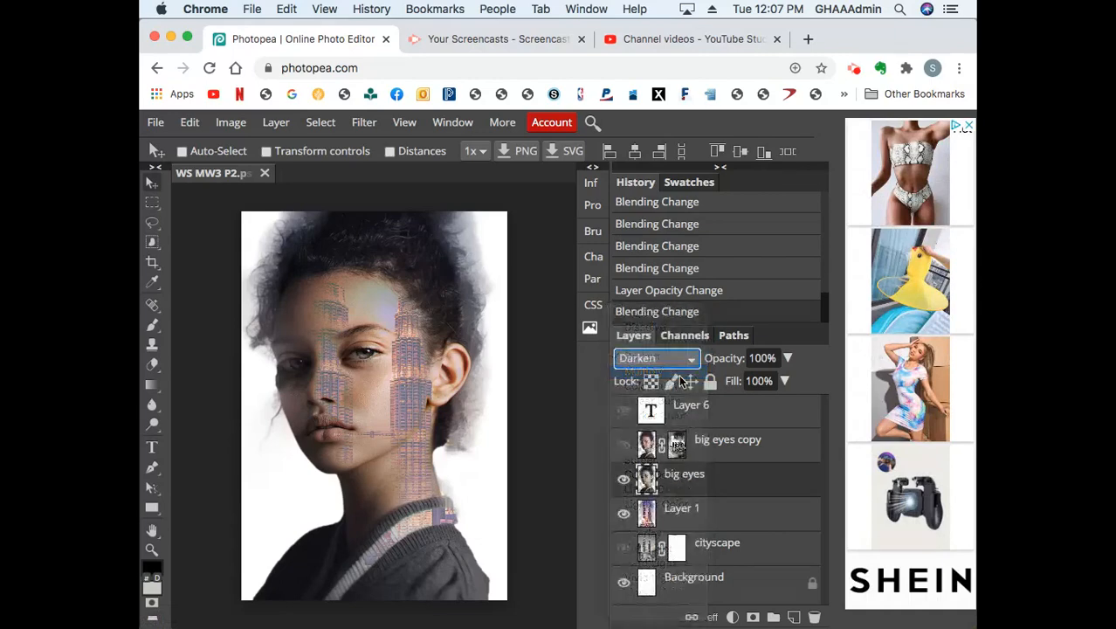
Step: Step the portrait through Multiply, Color Burn and Linear Burn, ending on Darker Color
{"action": "left_click", "coordinate": [655, 359]}
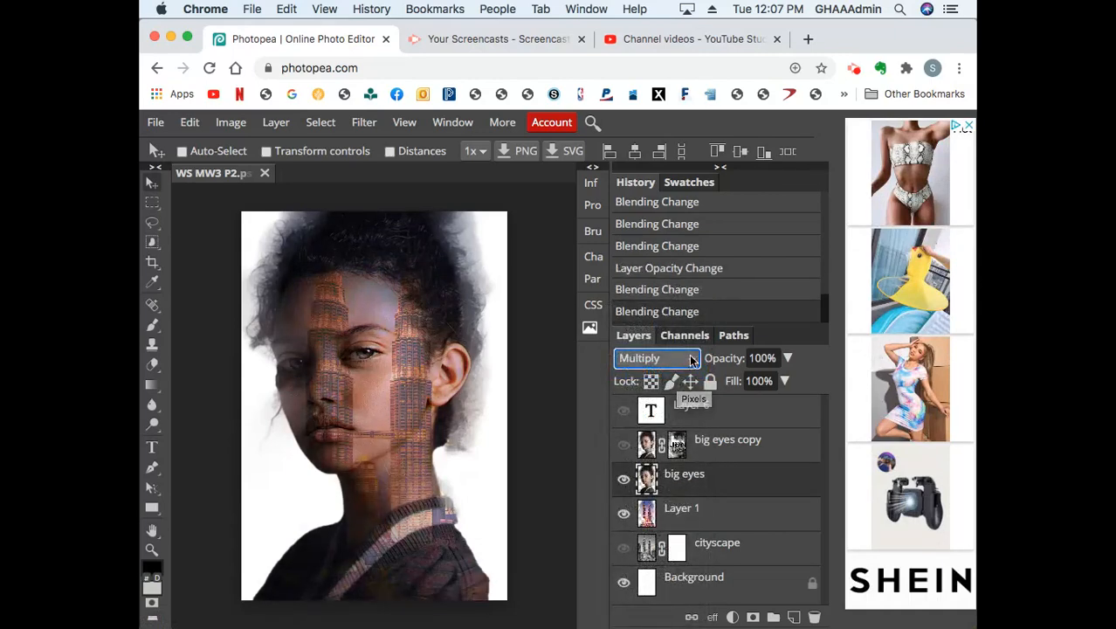
{"action": "left_click", "coordinate": [655, 358]}
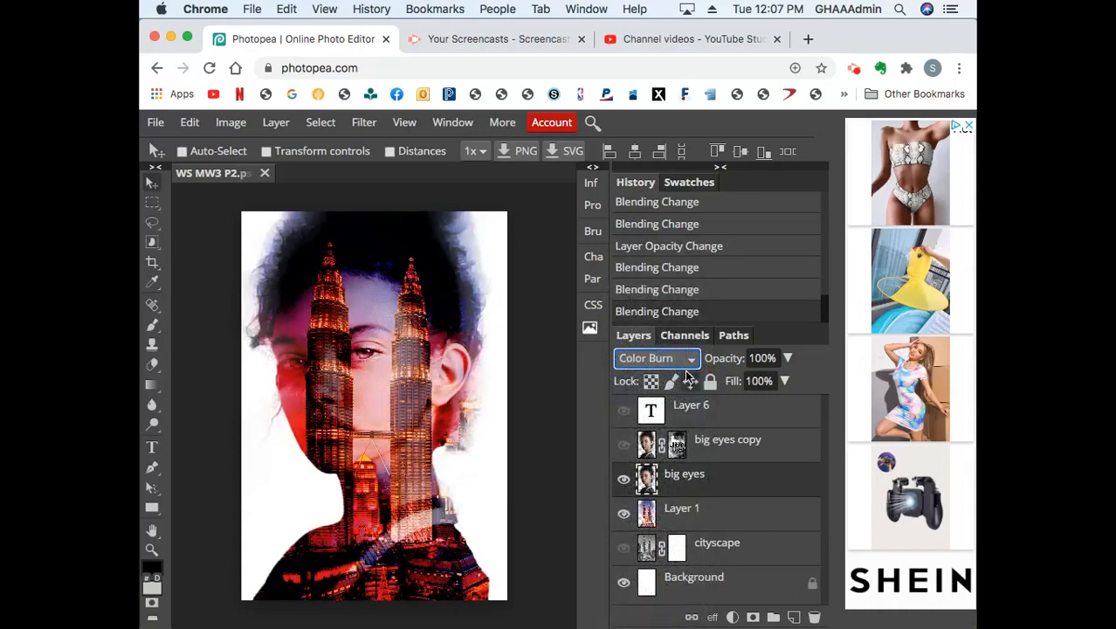
{"action": "mouse_move", "coordinate": [709, 381]}
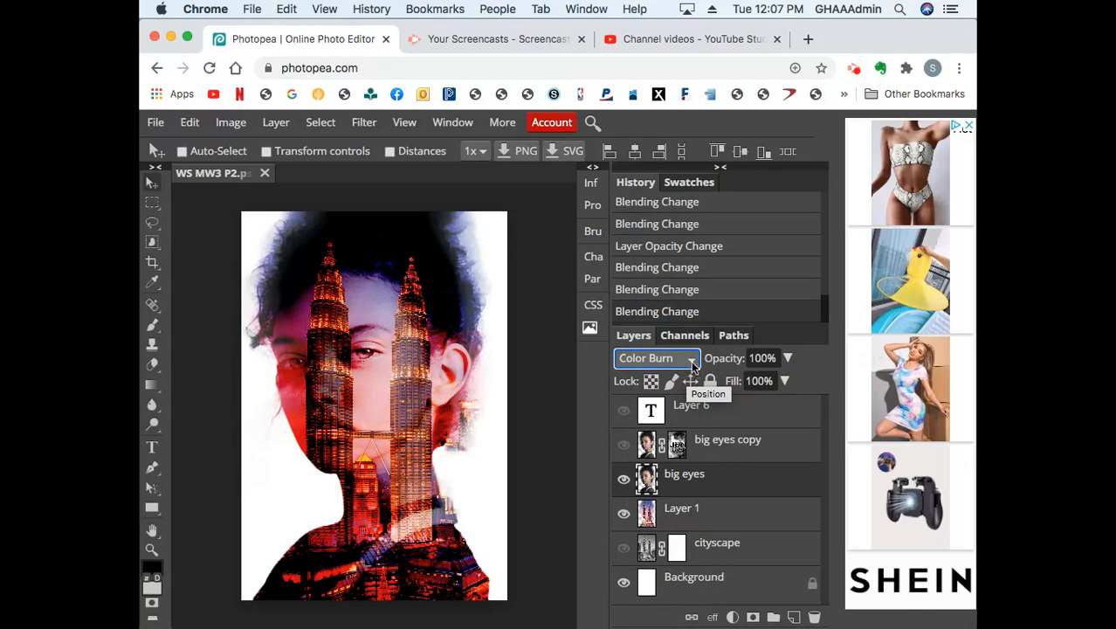
{"action": "left_click", "coordinate": [650, 358]}
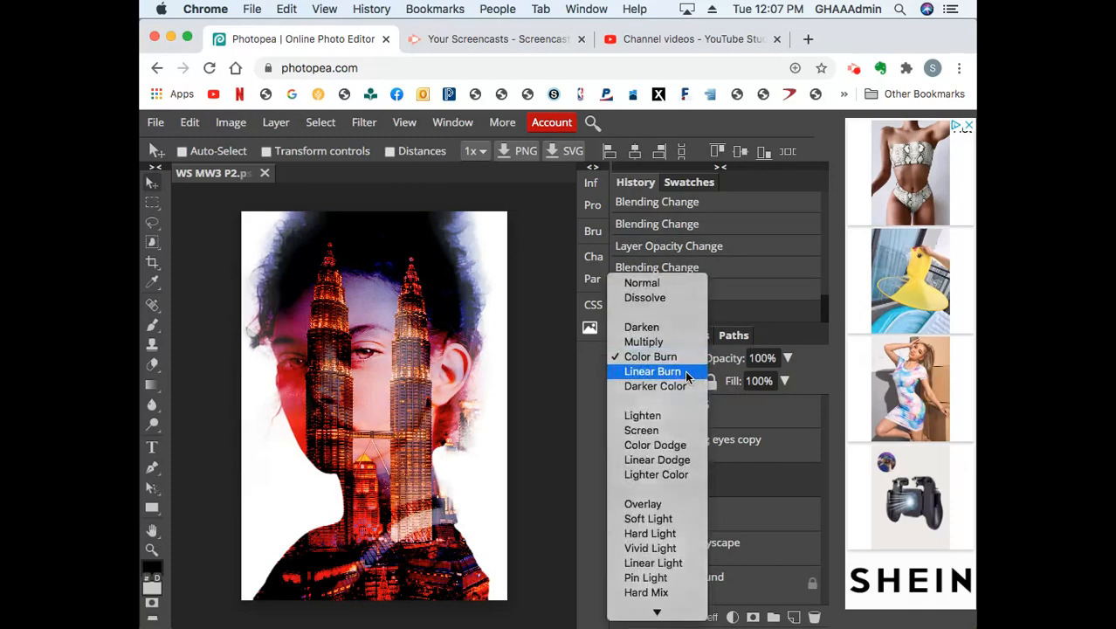
{"action": "left_click", "coordinate": [653, 370]}
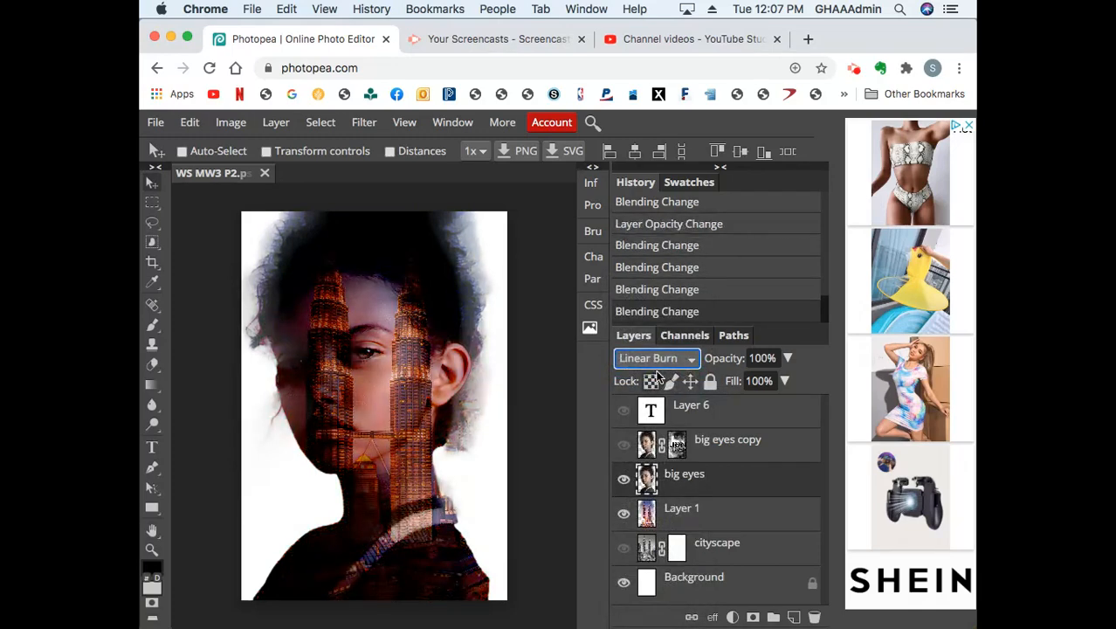
{"action": "left_click", "coordinate": [655, 356]}
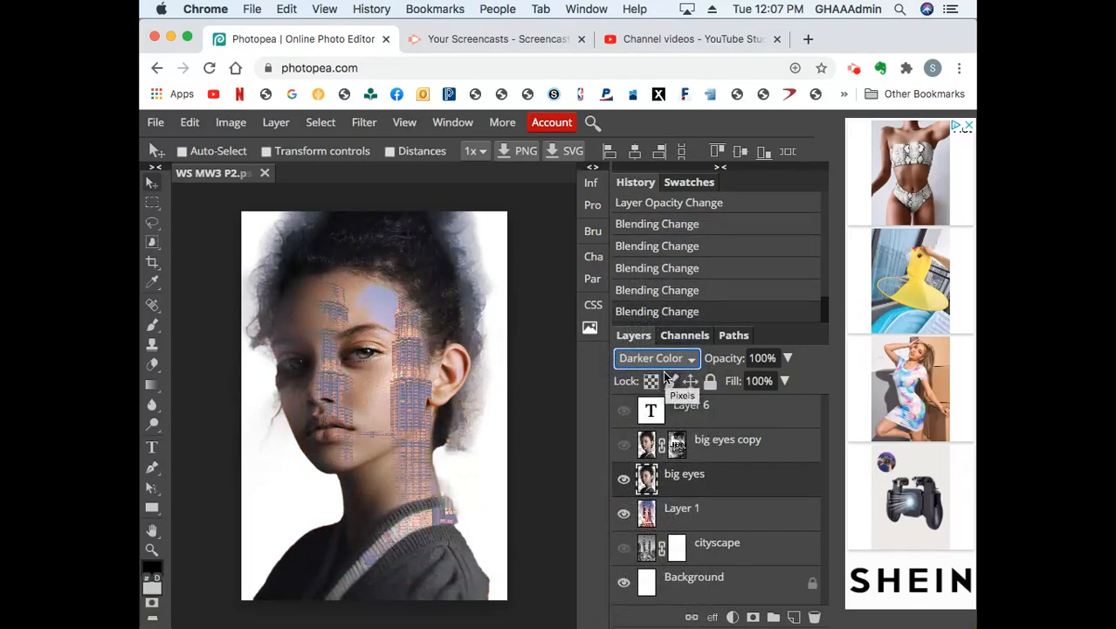
Step: Step the portrait through Lighten, Screen and Linear Dodge, ending on Lighter Color
{"action": "left_click", "coordinate": [657, 356]}
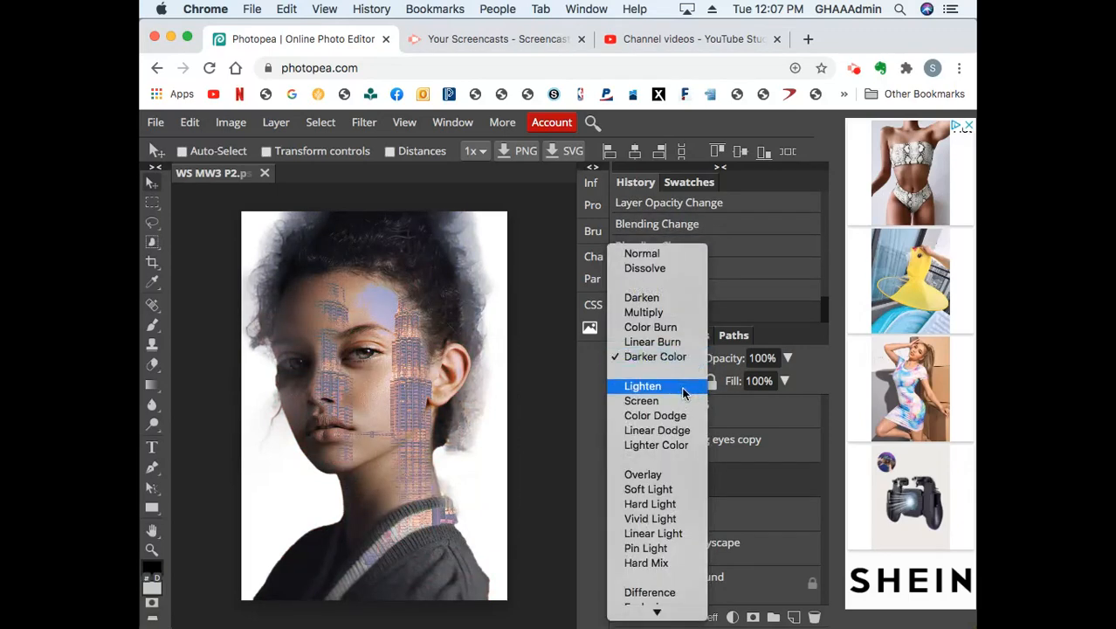
{"action": "left_click", "coordinate": [643, 386]}
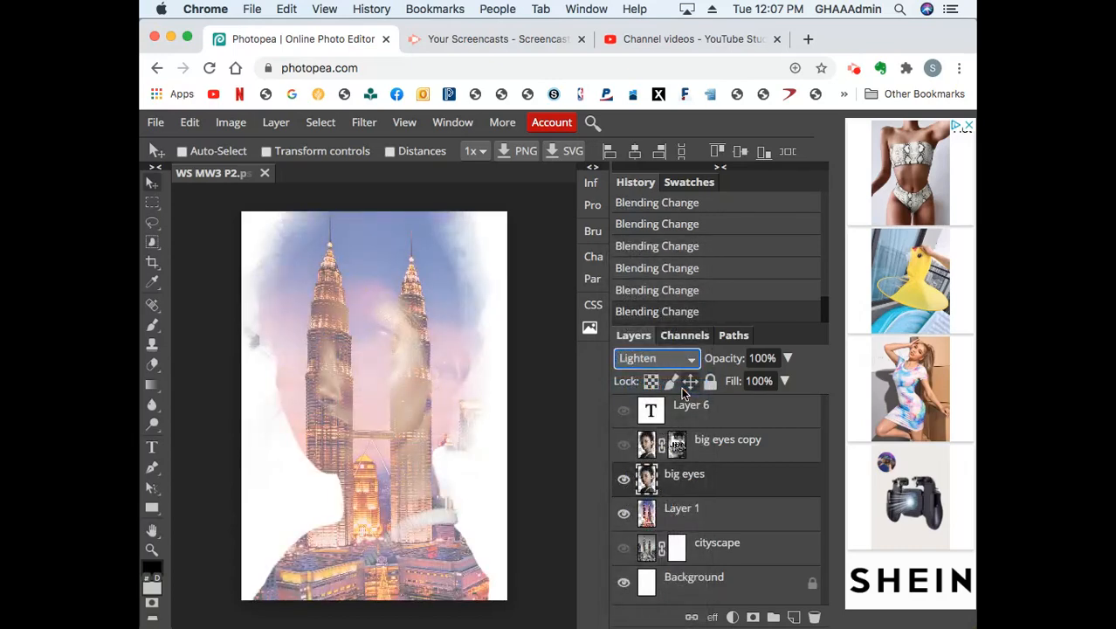
{"action": "mouse_move", "coordinate": [690, 381]}
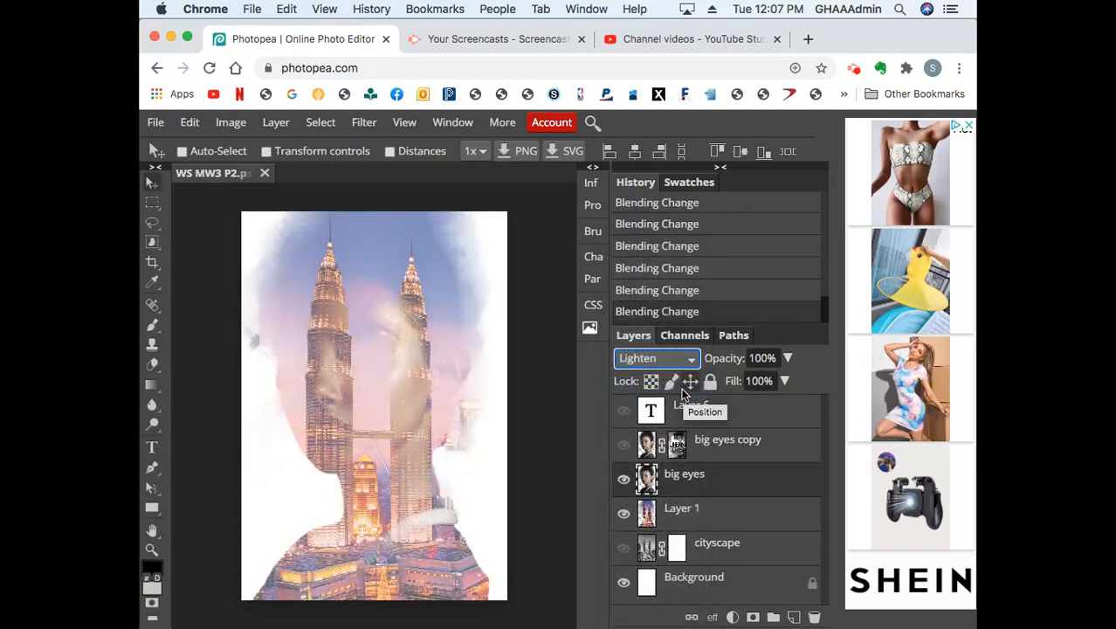
{"action": "left_click", "coordinate": [655, 356]}
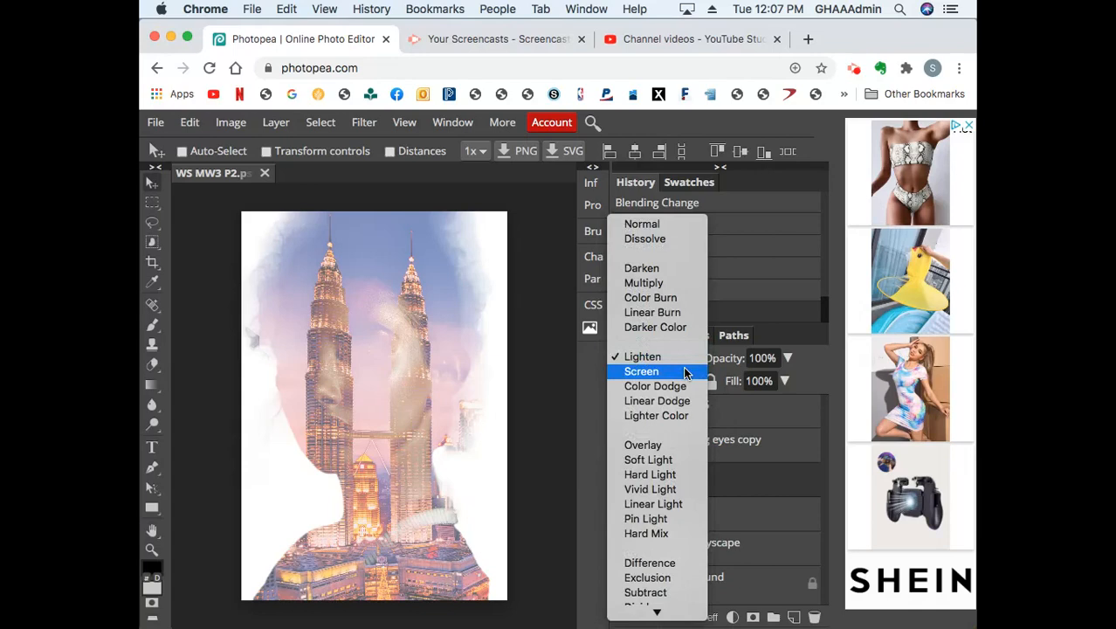
{"action": "left_click", "coordinate": [641, 371]}
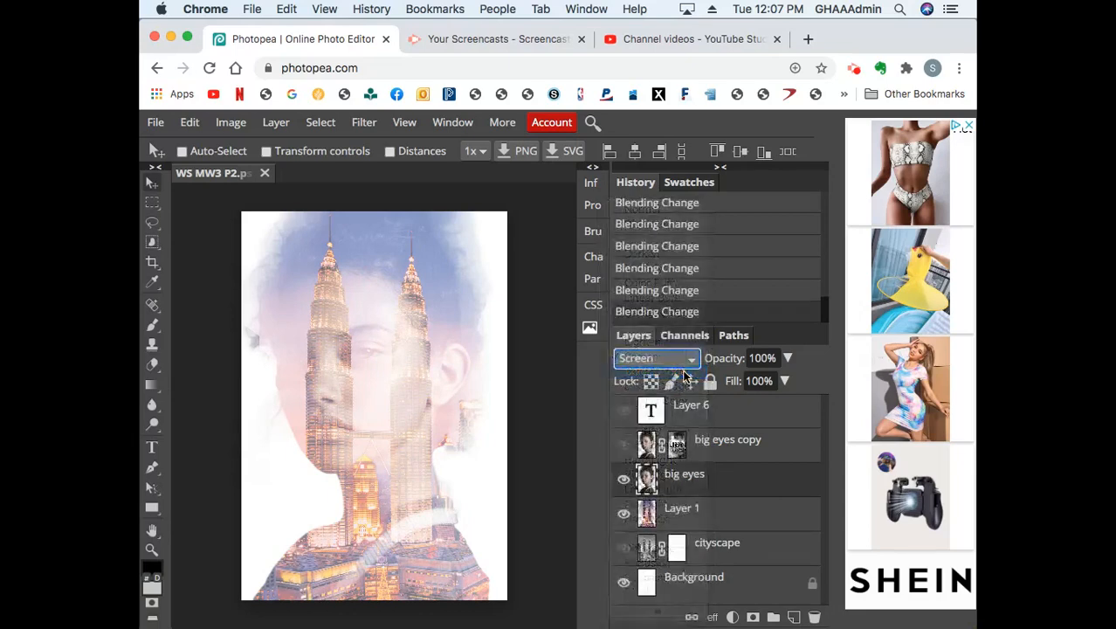
{"action": "left_click", "coordinate": [655, 358]}
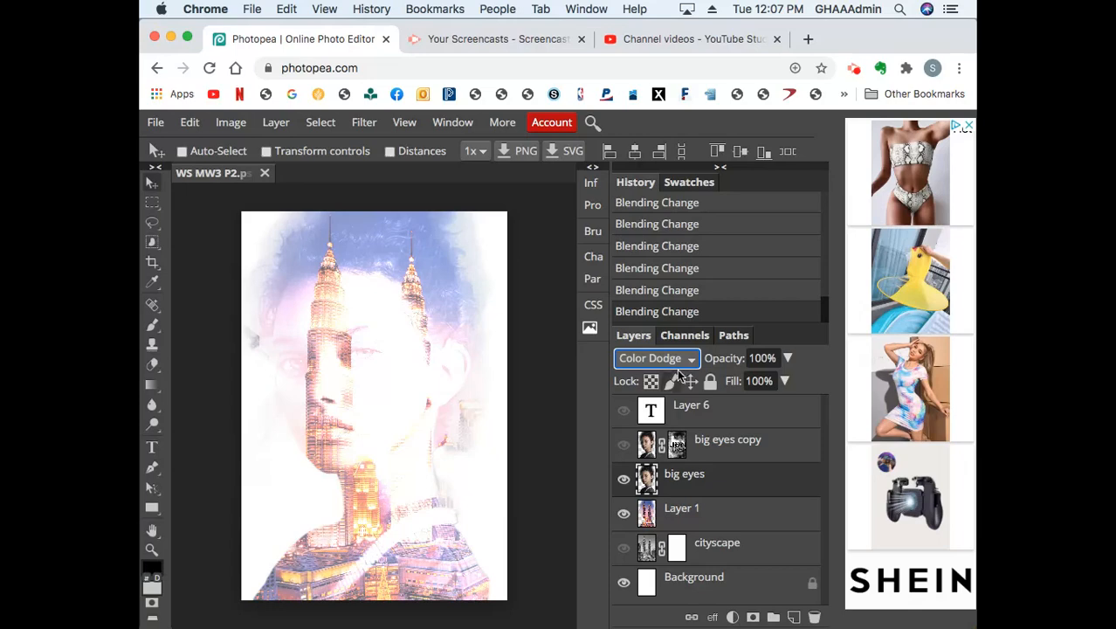
{"action": "left_click", "coordinate": [655, 356]}
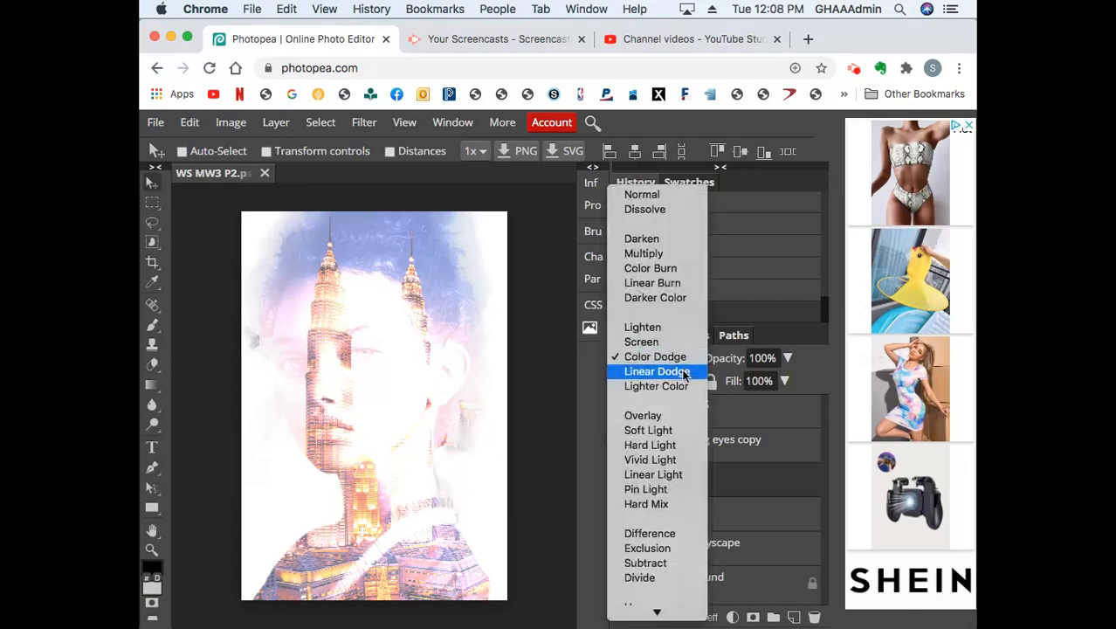
{"action": "left_click", "coordinate": [657, 370]}
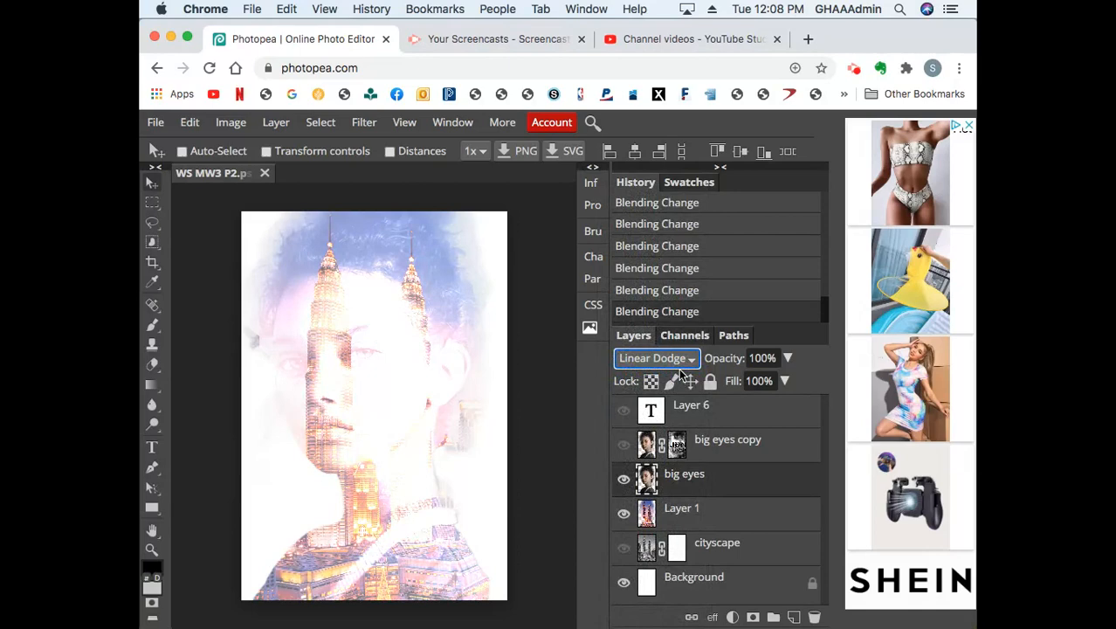
{"action": "left_click", "coordinate": [655, 357]}
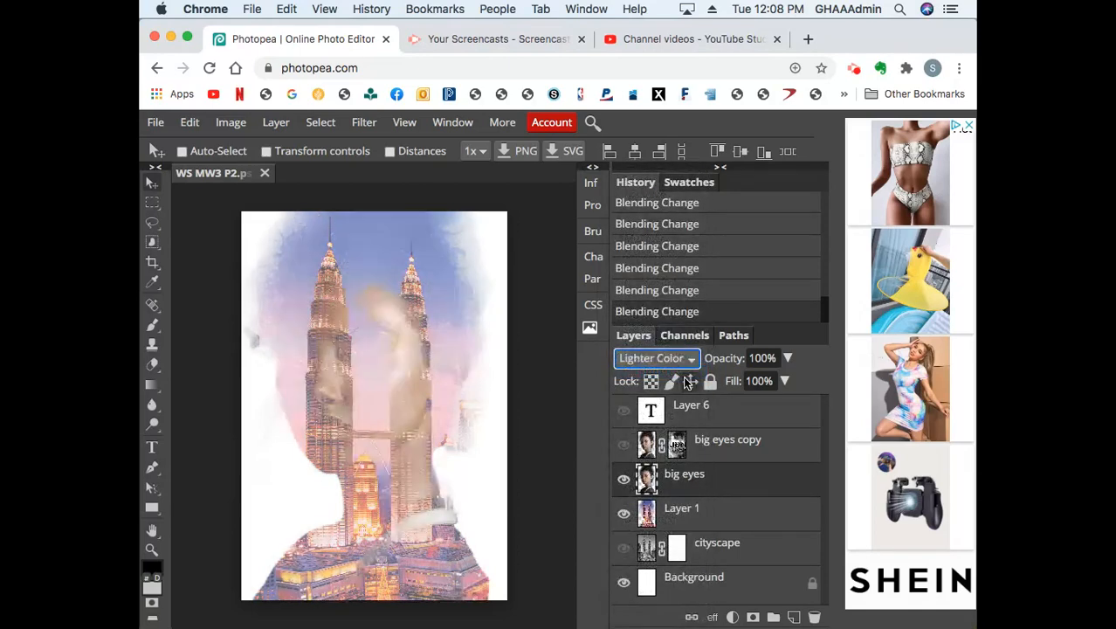
{"action": "mouse_move", "coordinate": [690, 381]}
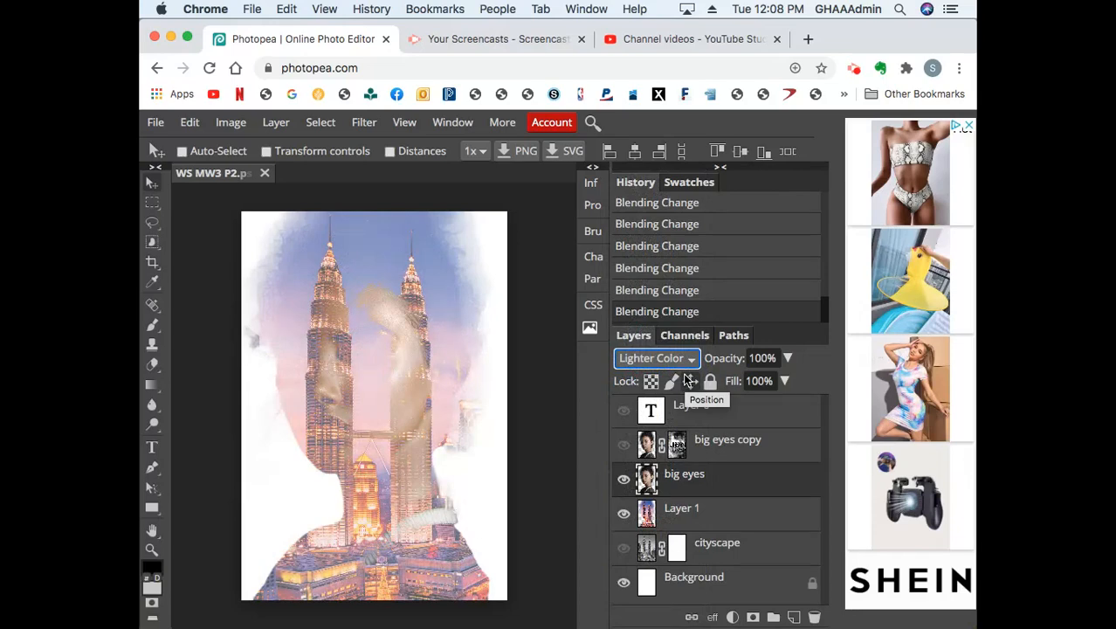
{"action": "mouse_move", "coordinate": [697, 369]}
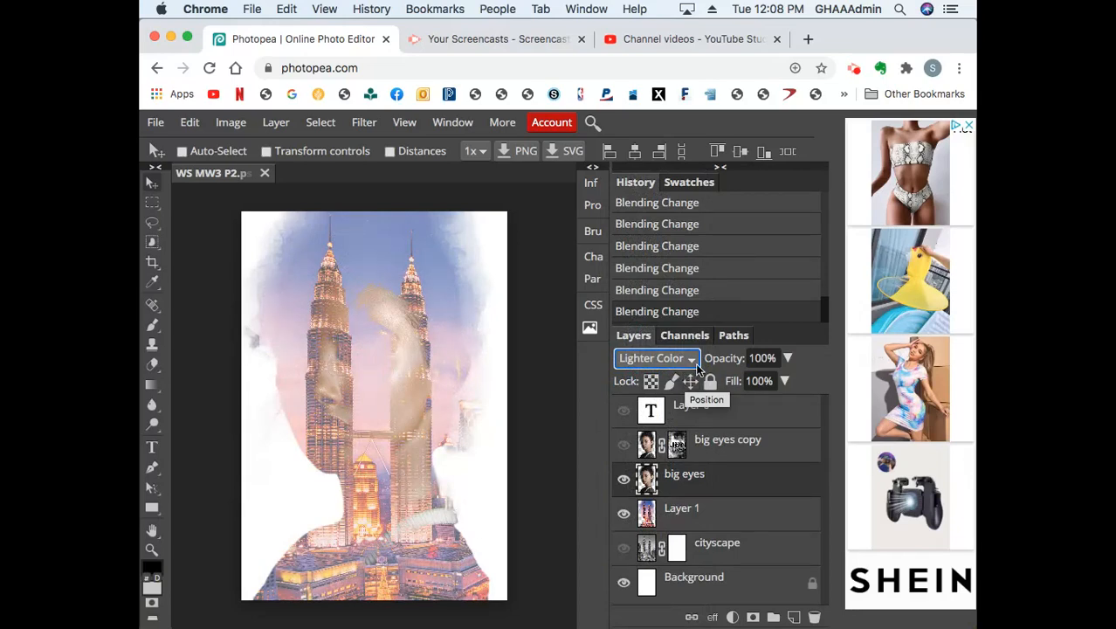
Step: Step the portrait through Overlay, Soft Light, Hard Light and Vivid Light, ending on Linear Light
{"action": "left_click", "coordinate": [655, 356]}
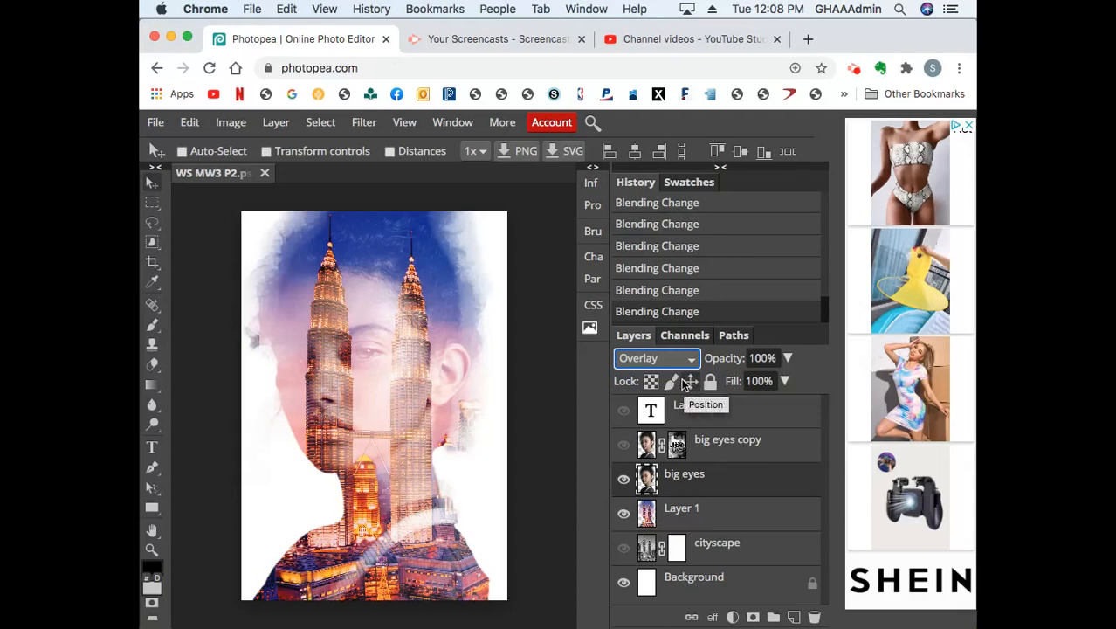
{"action": "mouse_move", "coordinate": [687, 379]}
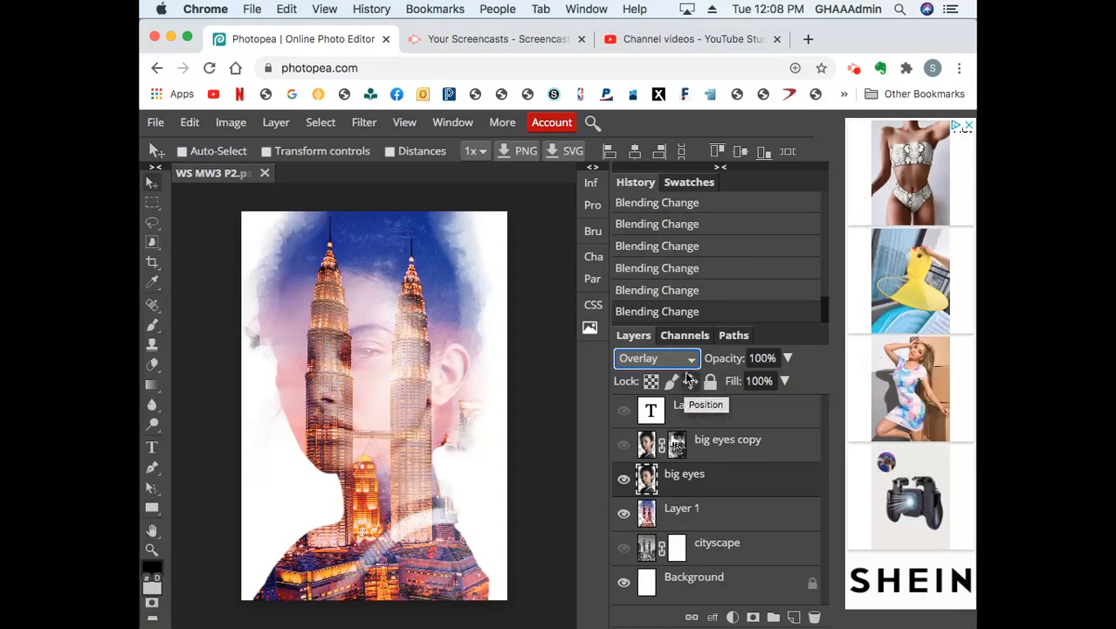
{"action": "left_click", "coordinate": [655, 358]}
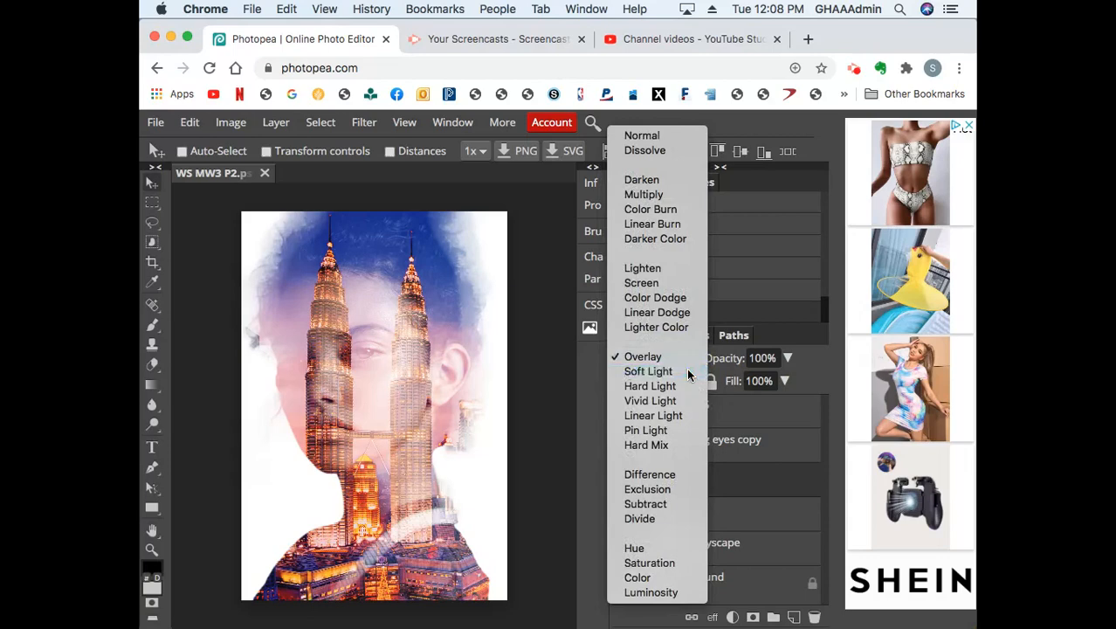
{"action": "left_click", "coordinate": [648, 371]}
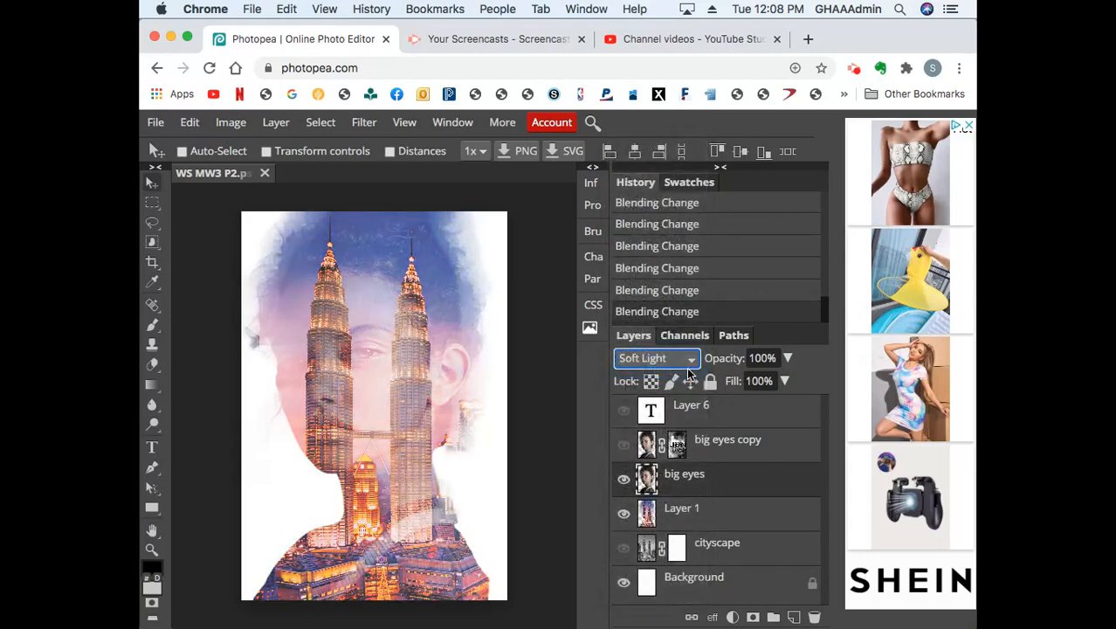
{"action": "left_click", "coordinate": [656, 359]}
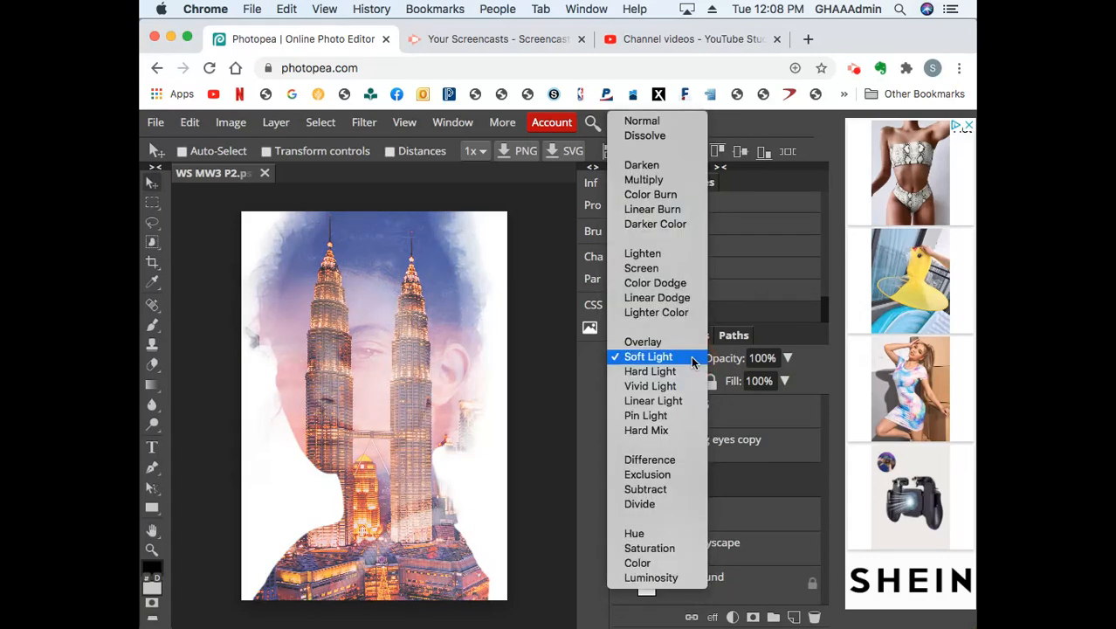
{"action": "left_click", "coordinate": [650, 370]}
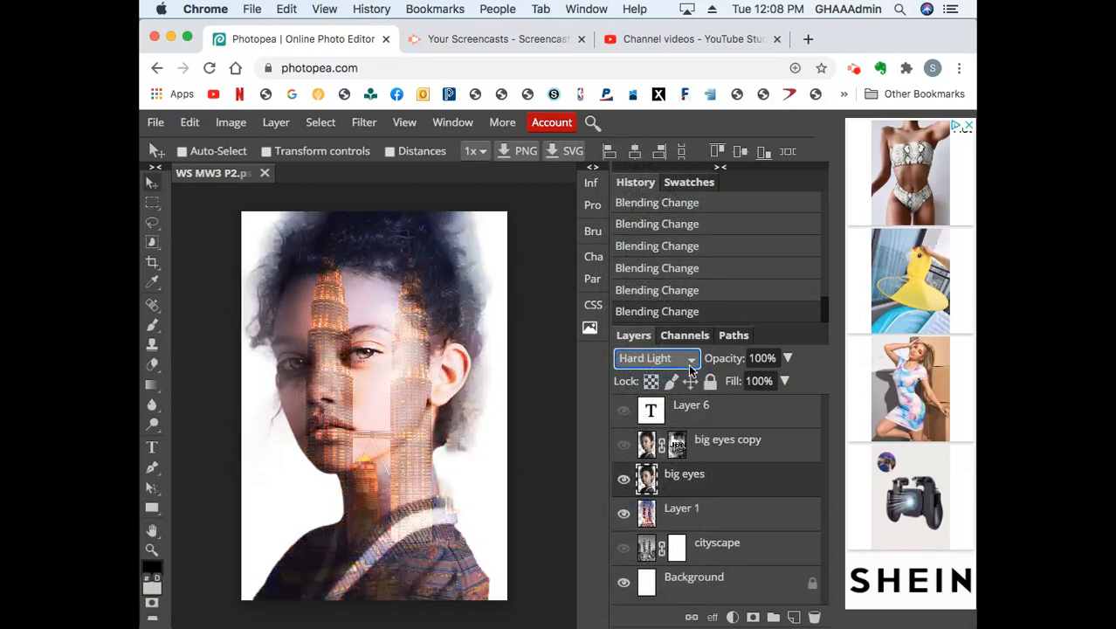
{"action": "left_click", "coordinate": [655, 358]}
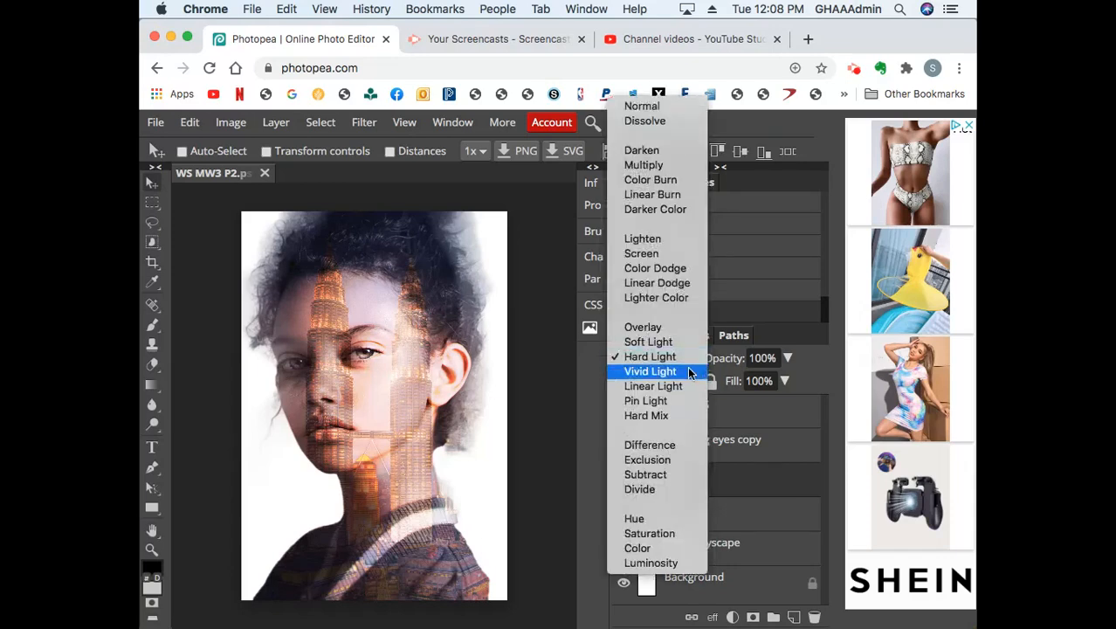
{"action": "left_click", "coordinate": [650, 370]}
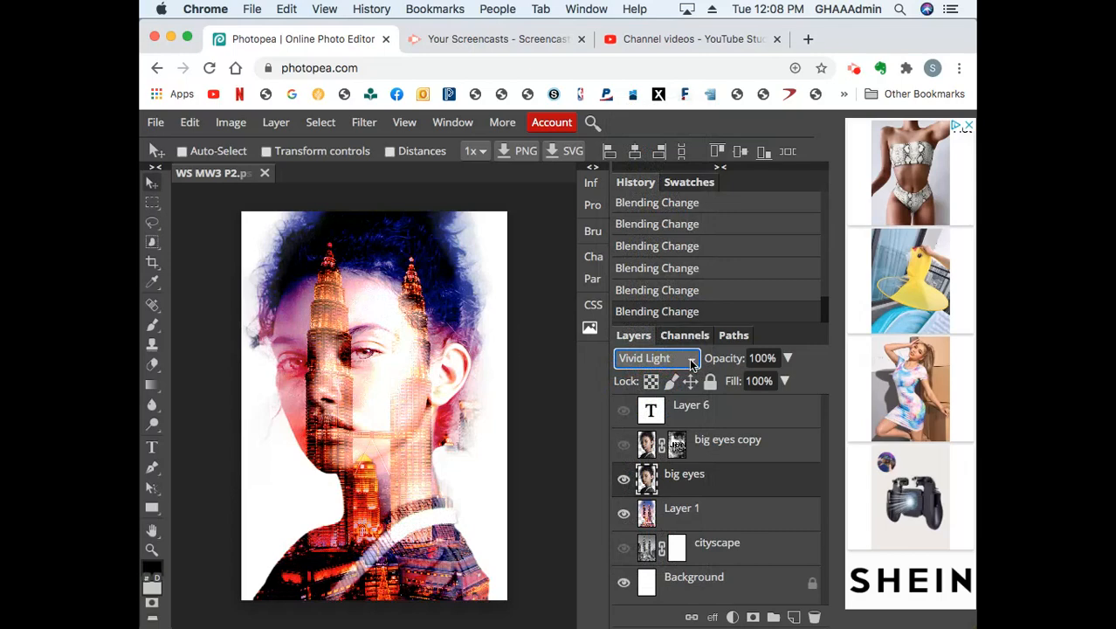
{"action": "left_click", "coordinate": [656, 356]}
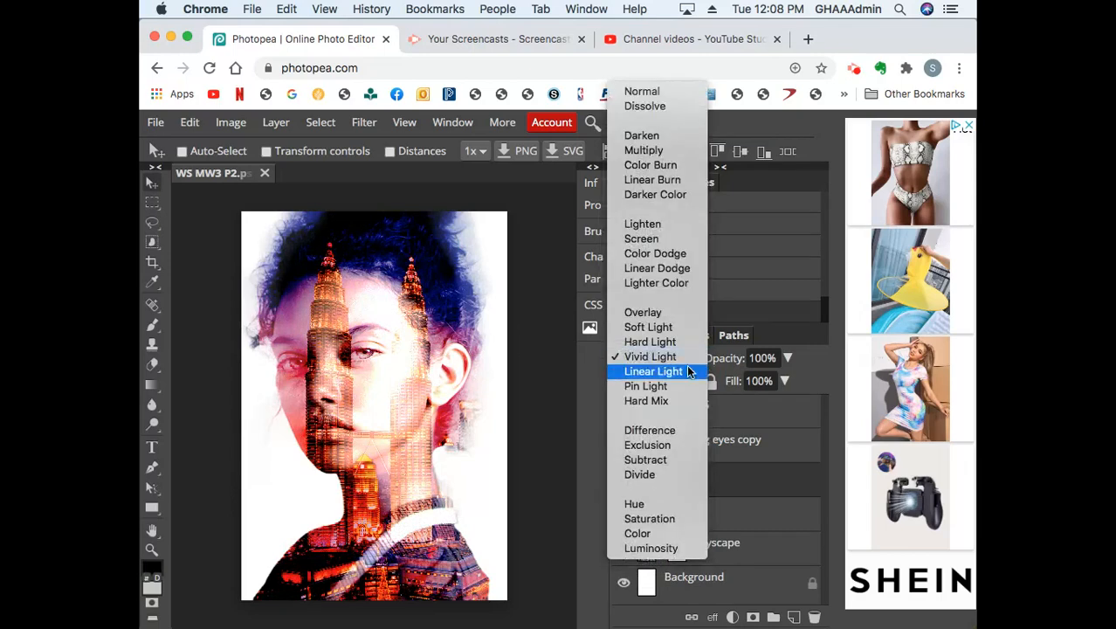
{"action": "left_click", "coordinate": [654, 371]}
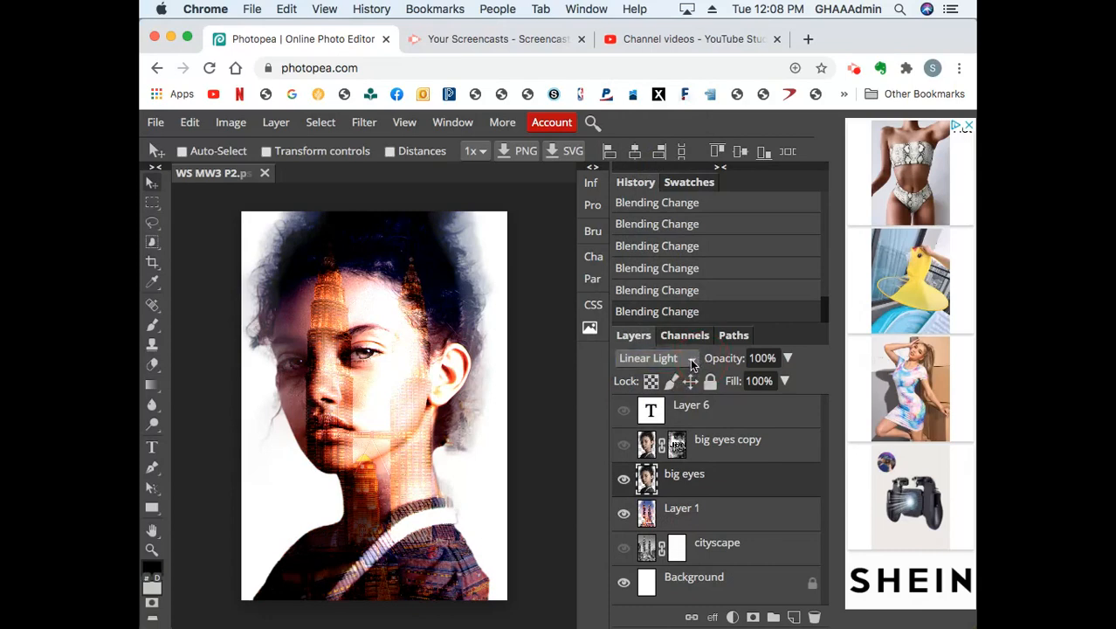
Step: Step the portrait through Pin Light, Hard Mix, Difference, Exclusion and Subtract, ending on Divide
{"action": "left_click", "coordinate": [655, 358]}
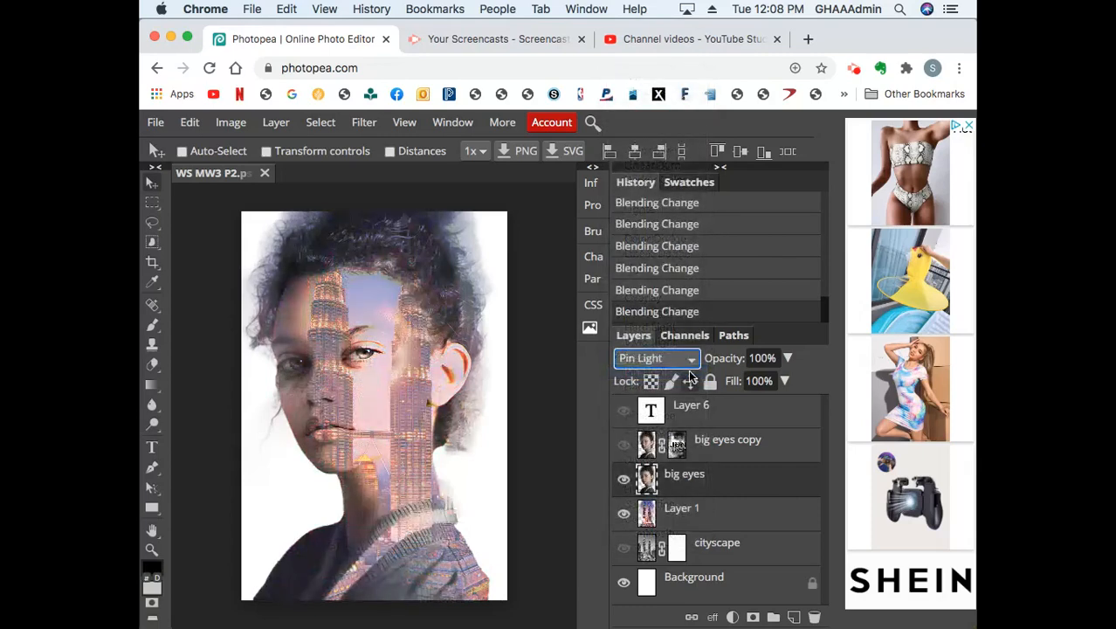
{"action": "left_click", "coordinate": [650, 358]}
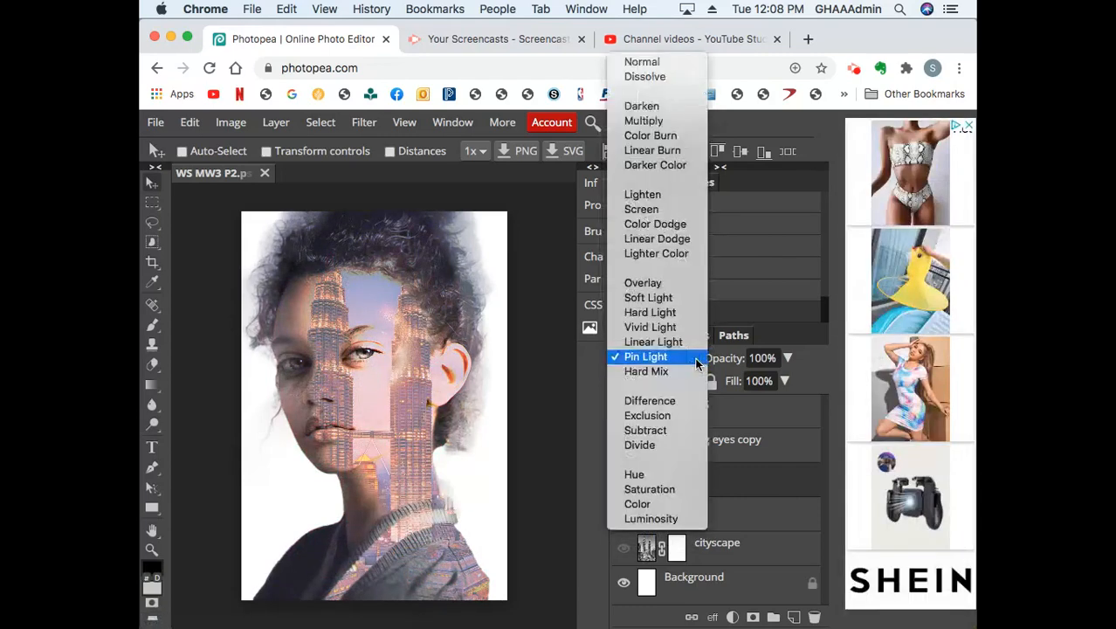
{"action": "left_click", "coordinate": [647, 371]}
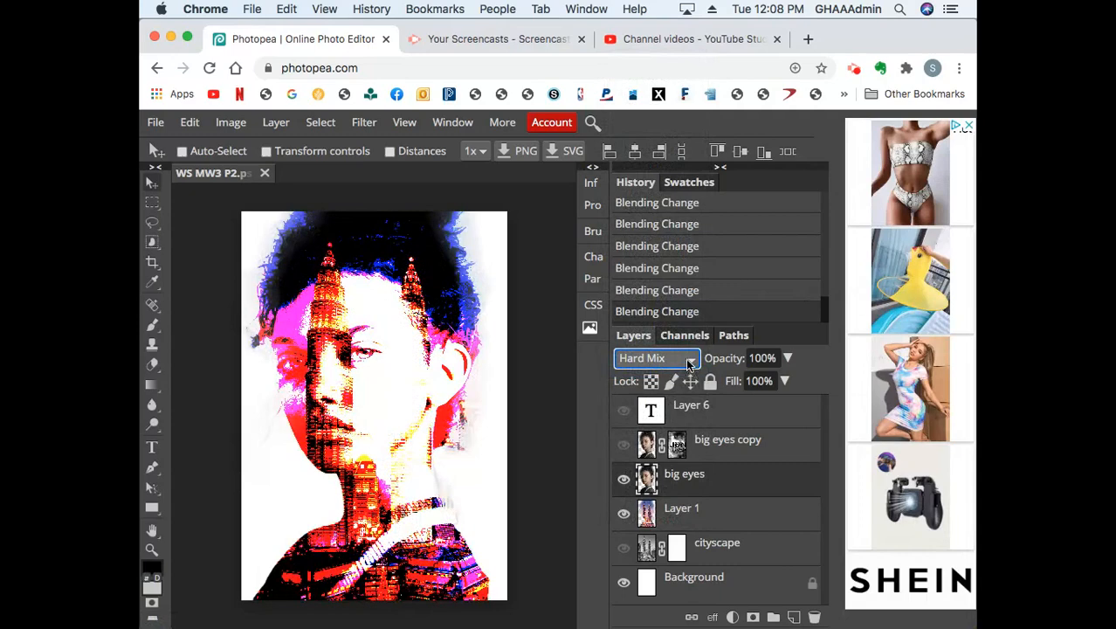
{"action": "left_click", "coordinate": [655, 358]}
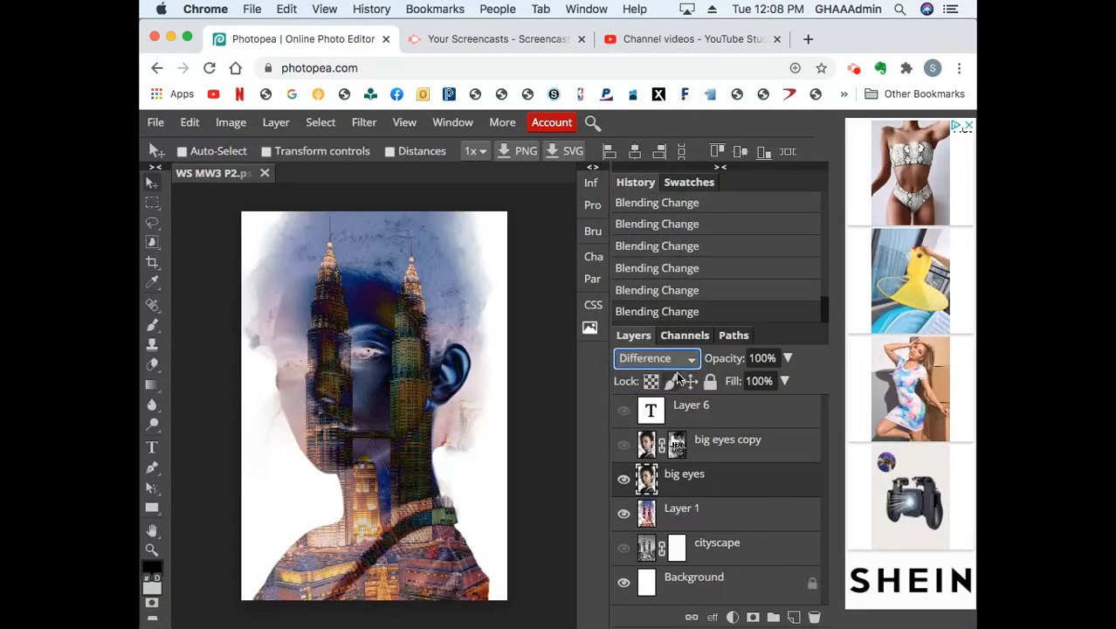
{"action": "left_click", "coordinate": [655, 359]}
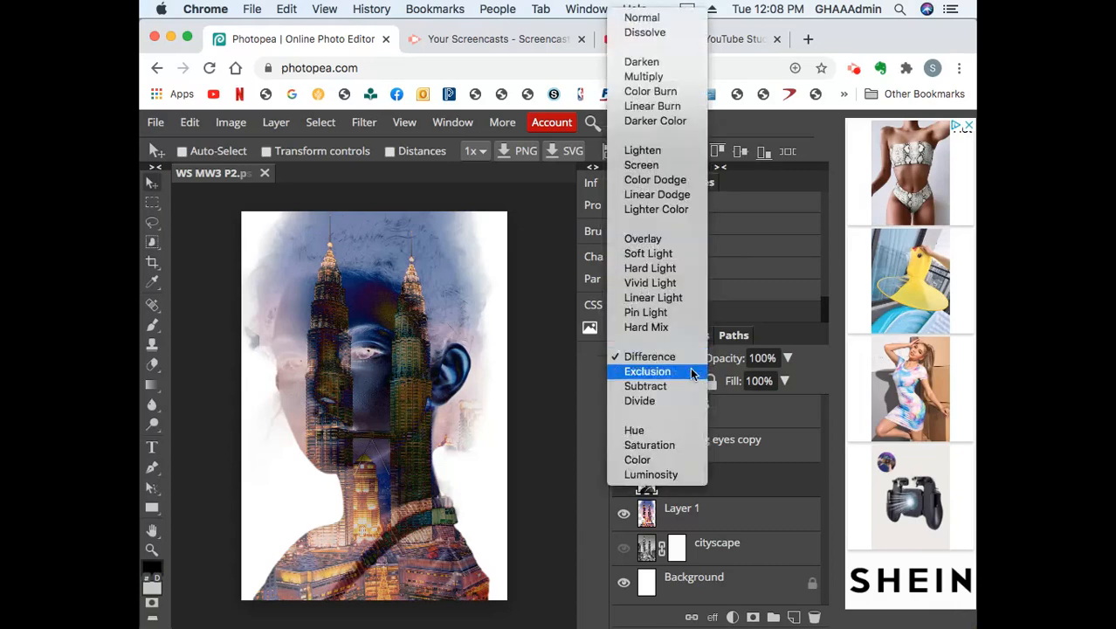
{"action": "left_click", "coordinate": [647, 371]}
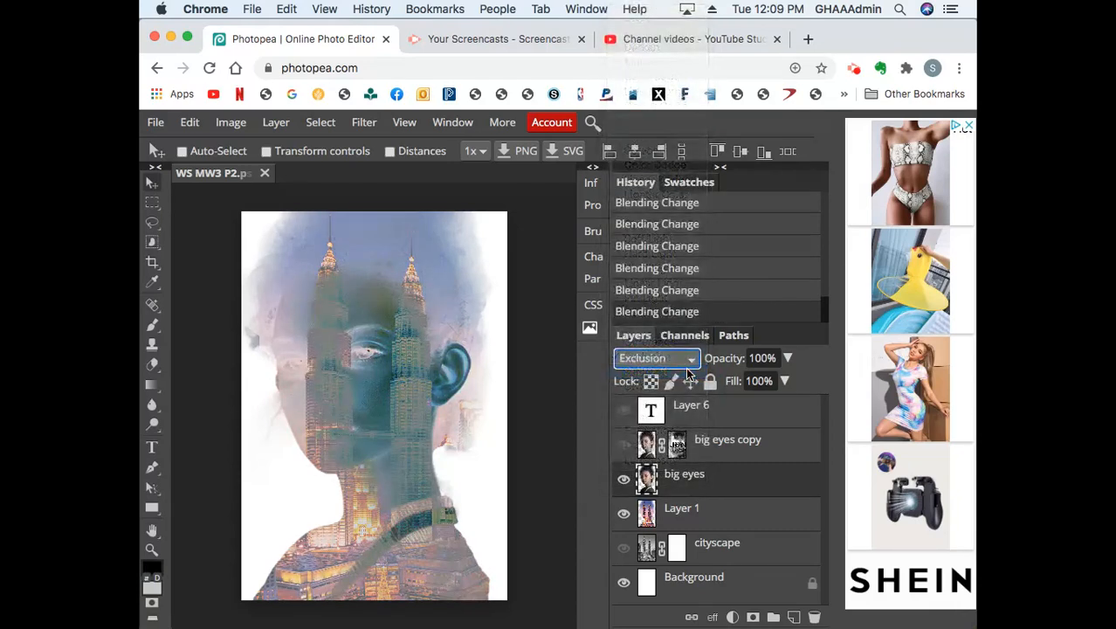
{"action": "left_click", "coordinate": [655, 356]}
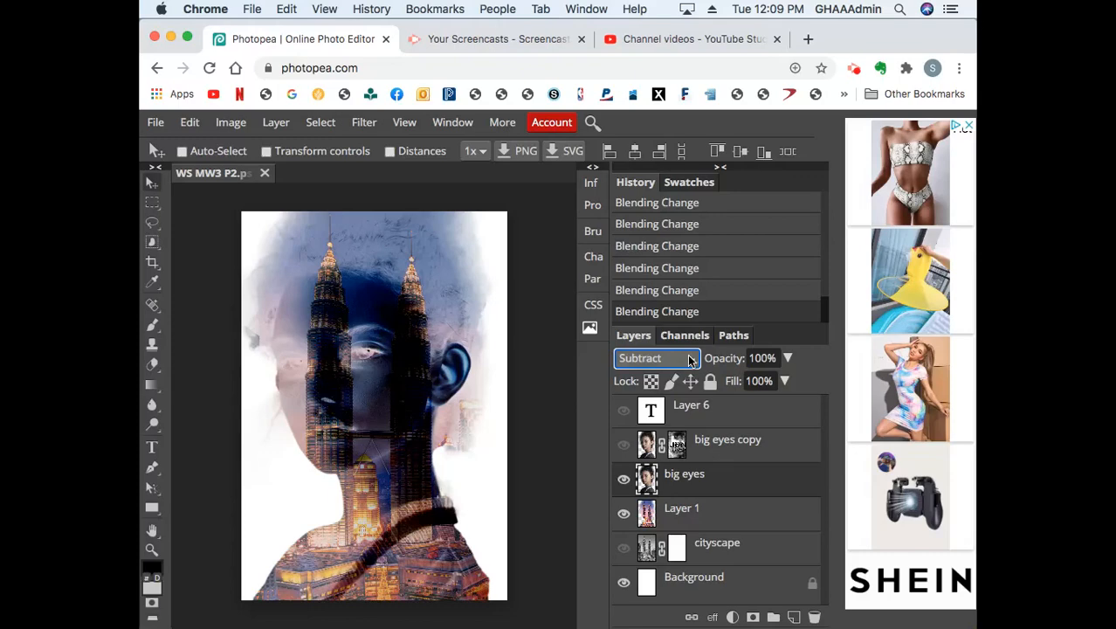
{"action": "left_click", "coordinate": [647, 356]}
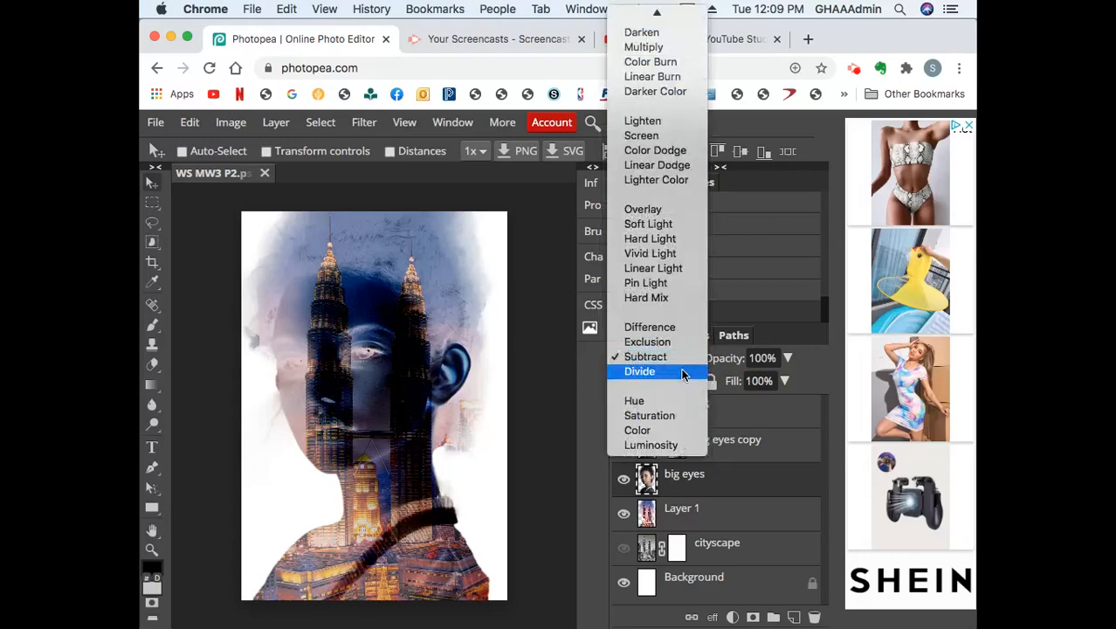
{"action": "left_click", "coordinate": [640, 370]}
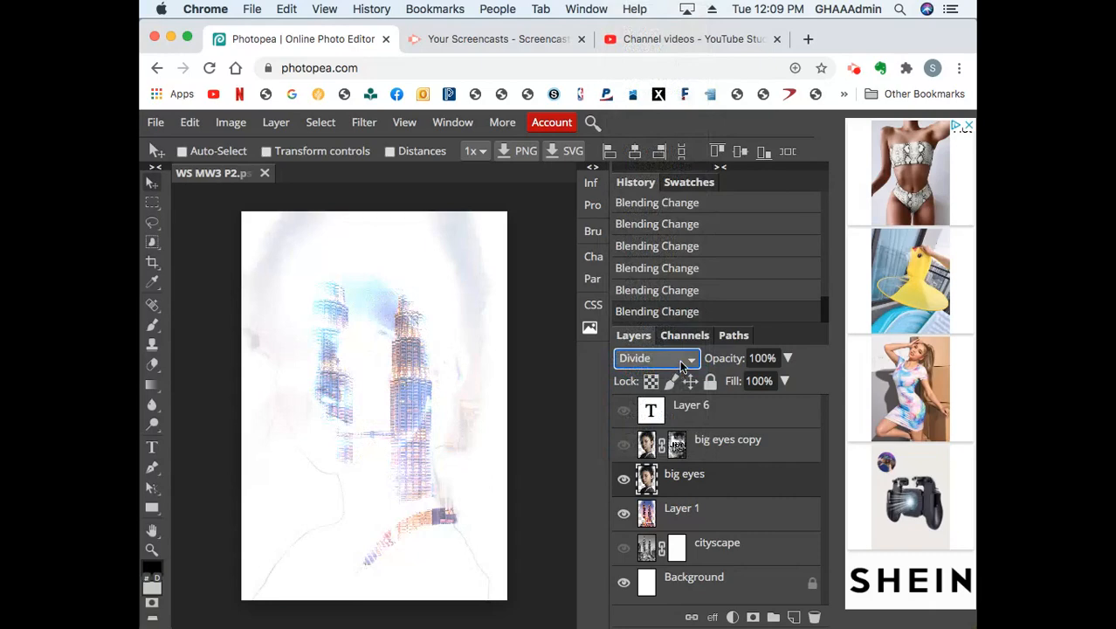
Step: Step the portrait through Hue and Color, ending on the Luminosity blend mode
{"action": "left_click", "coordinate": [655, 358]}
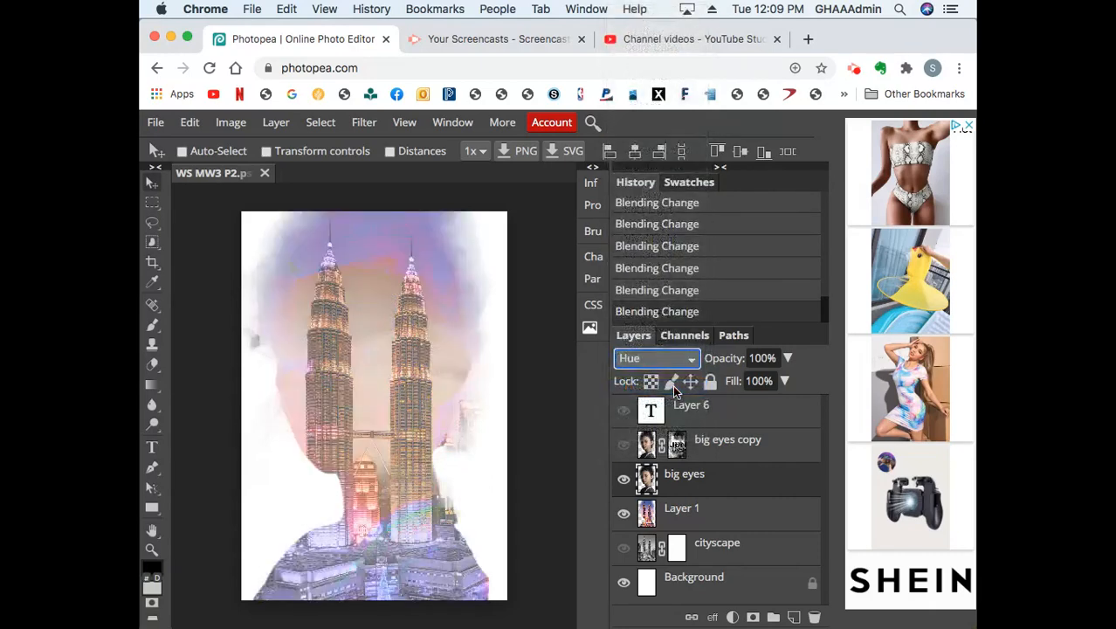
{"action": "left_click", "coordinate": [655, 358]}
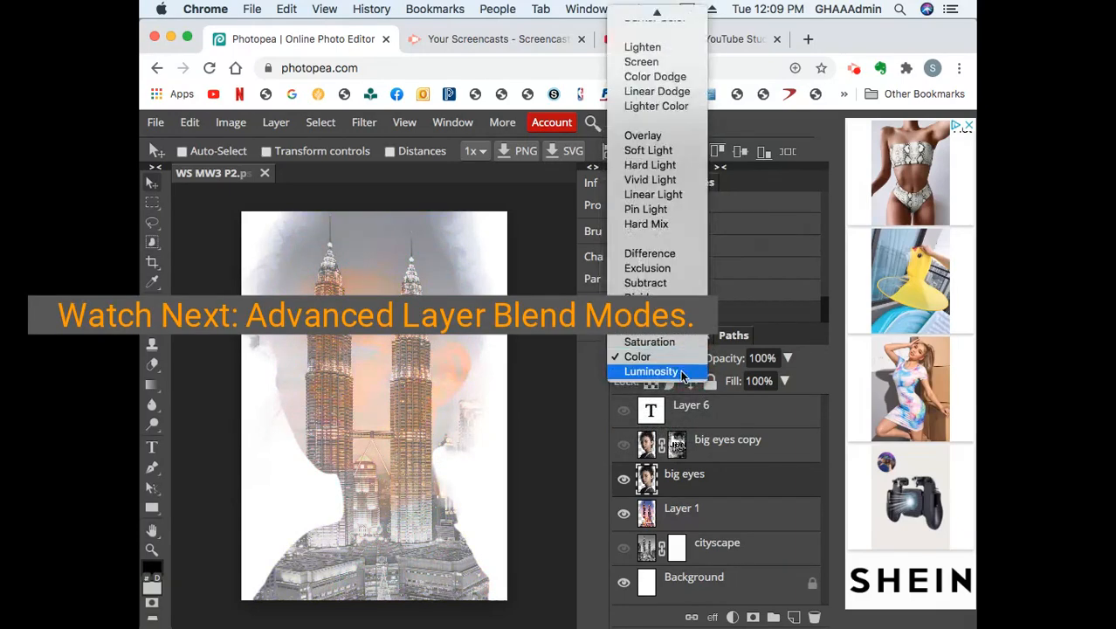
{"action": "left_click", "coordinate": [652, 371]}
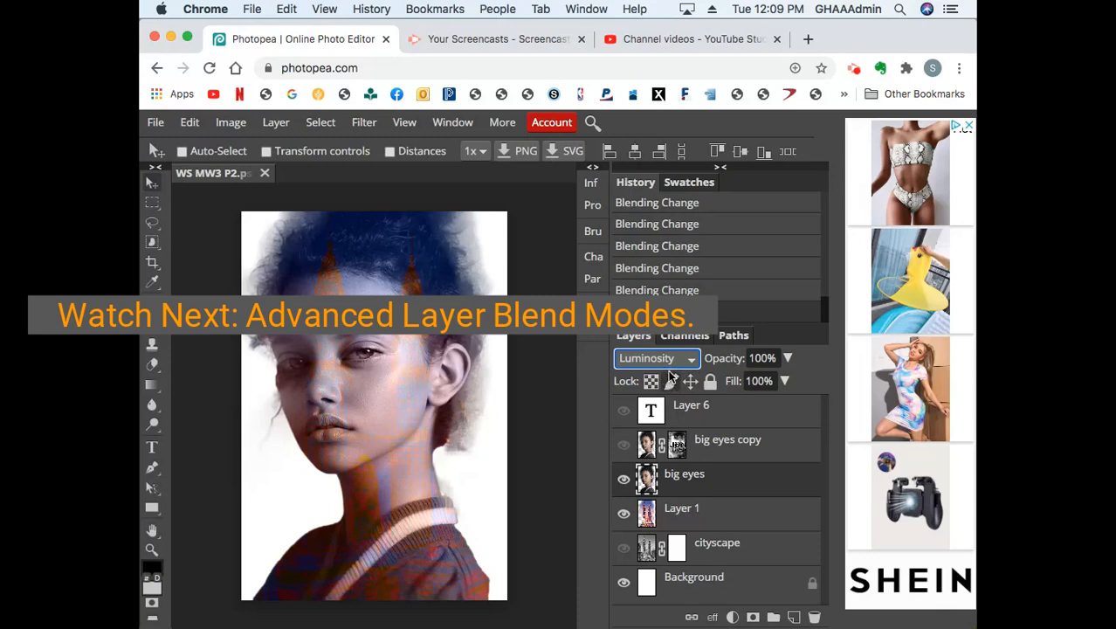
{"action": "left_click", "coordinate": [624, 549]}
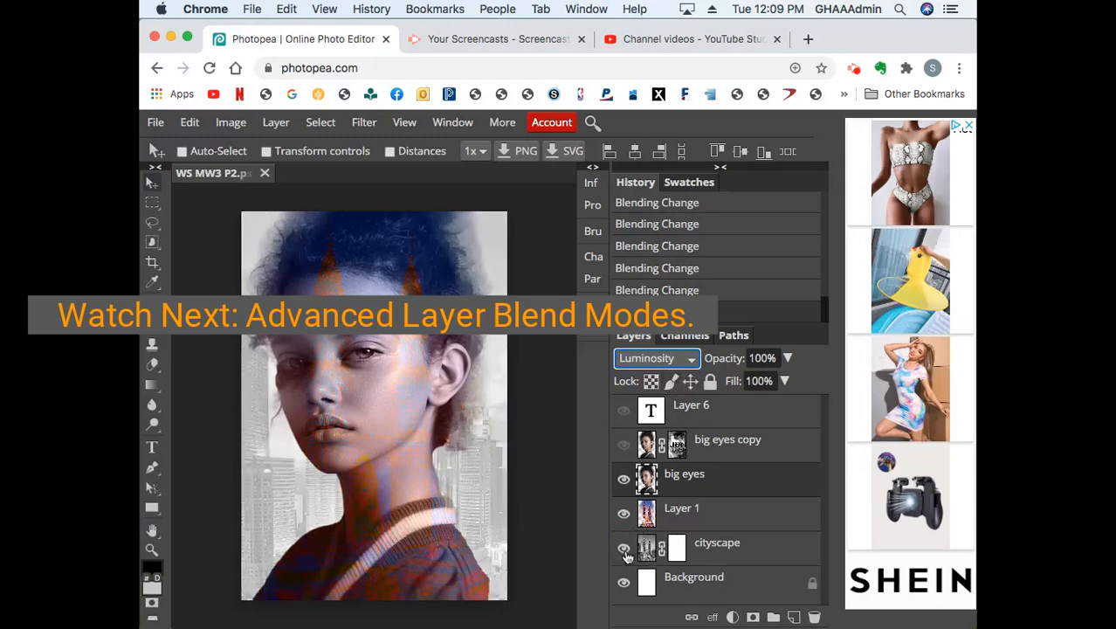
{"action": "left_click", "coordinate": [624, 549]}
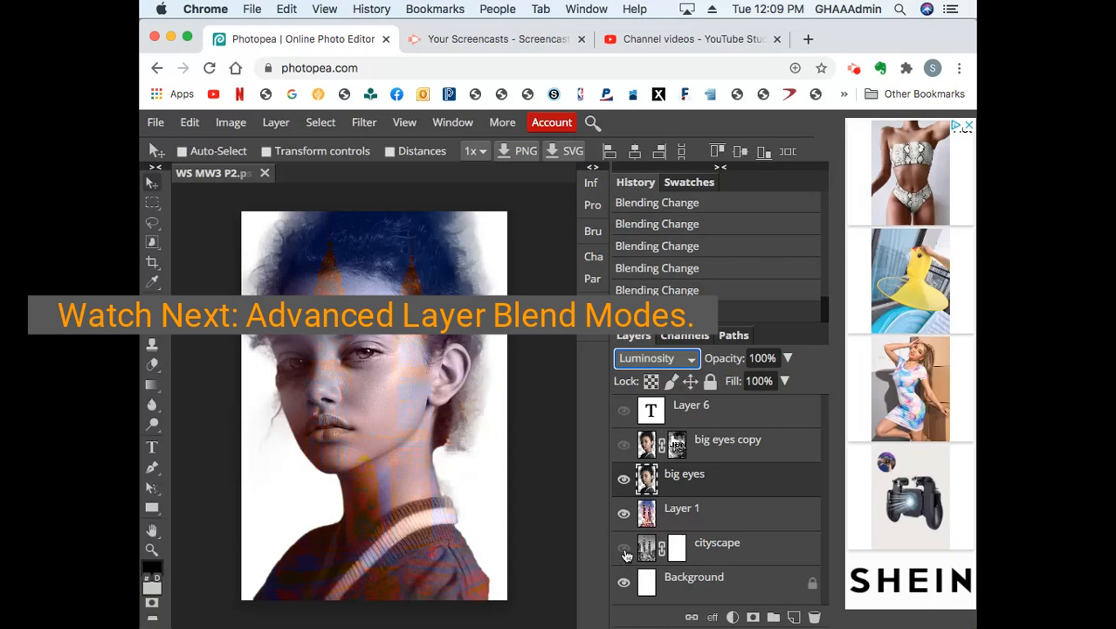